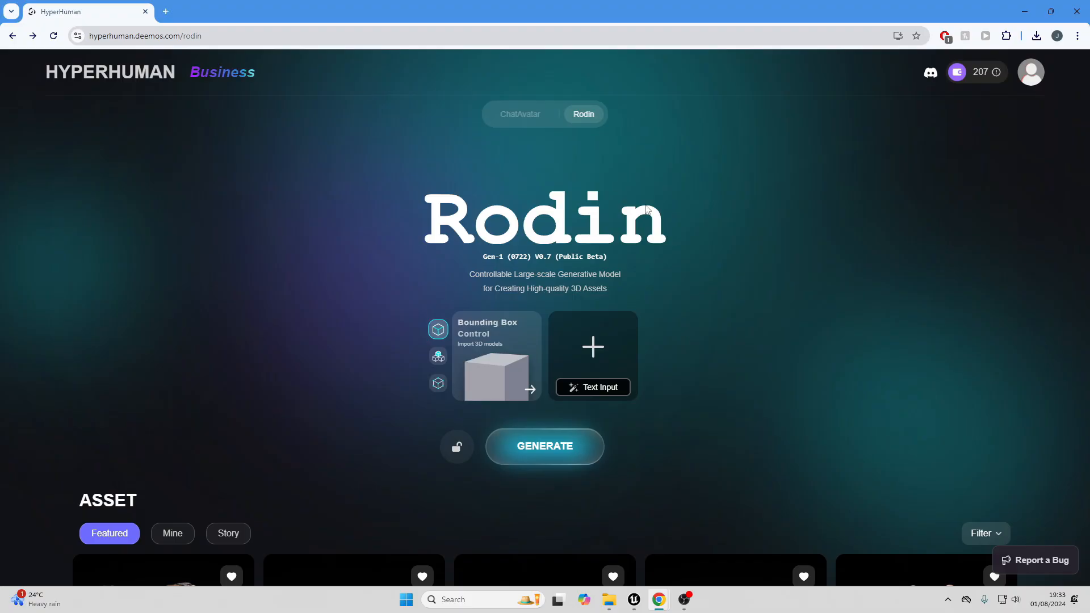
- Cycle through voxel, point cloud and bounding box control modes, ending on voxel
left_click(438, 356)
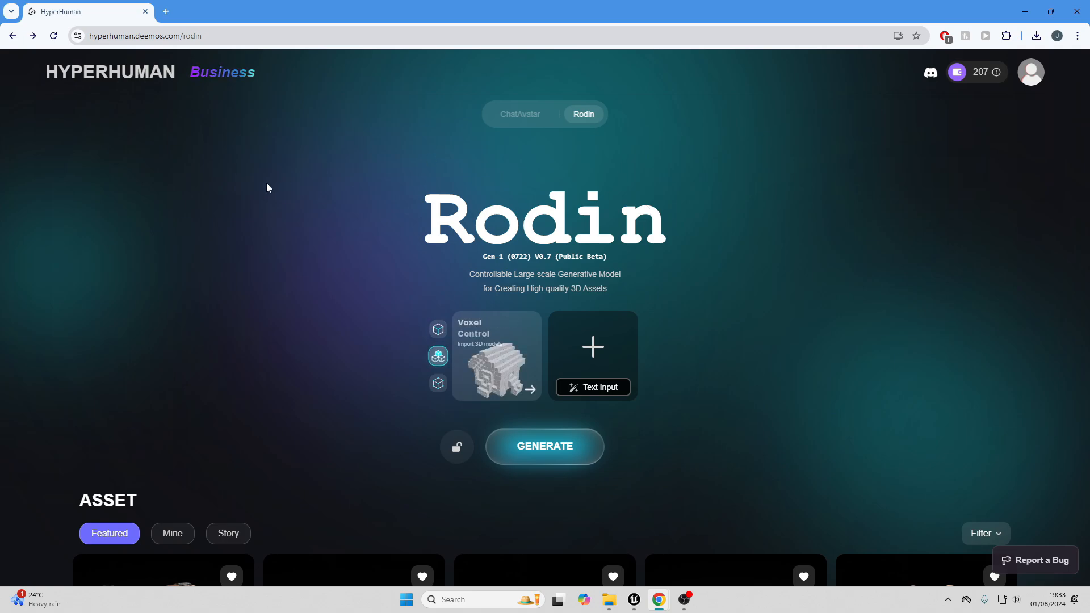
left_click(438, 383)
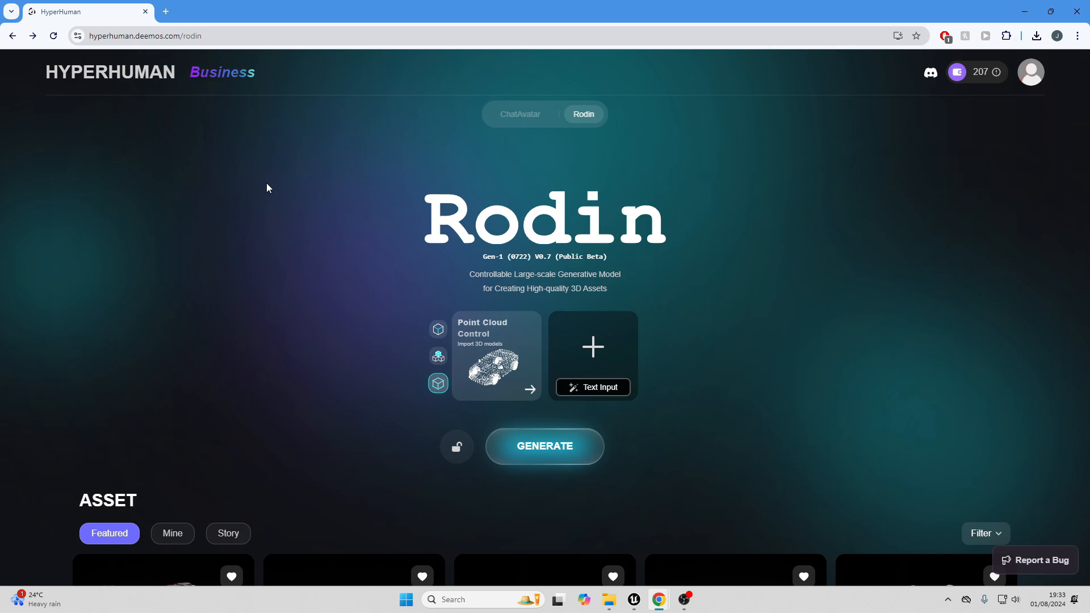
left_click(438, 356)
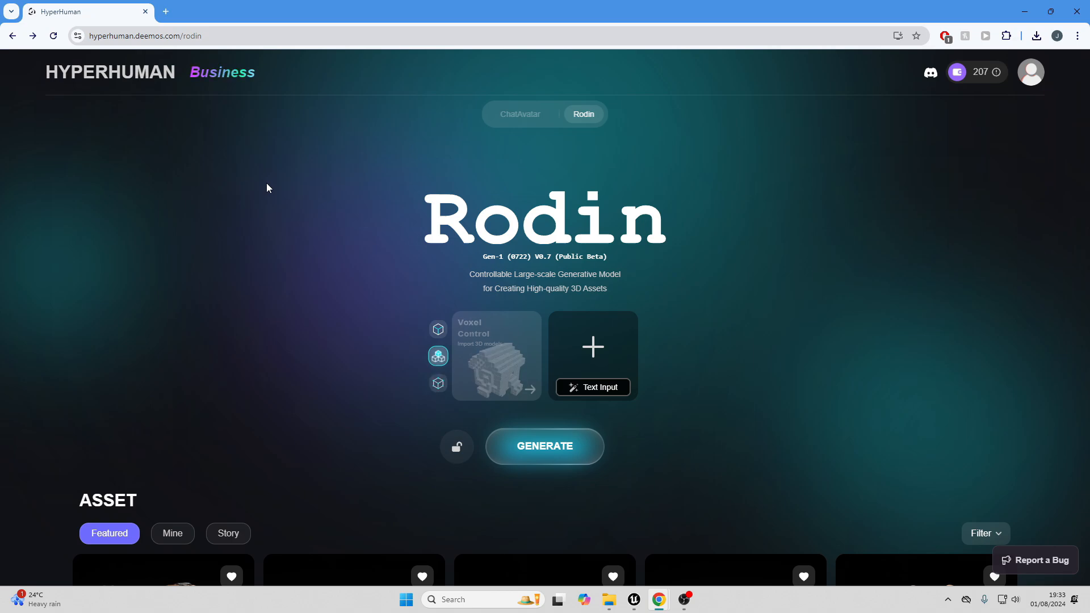
left_click(437, 384)
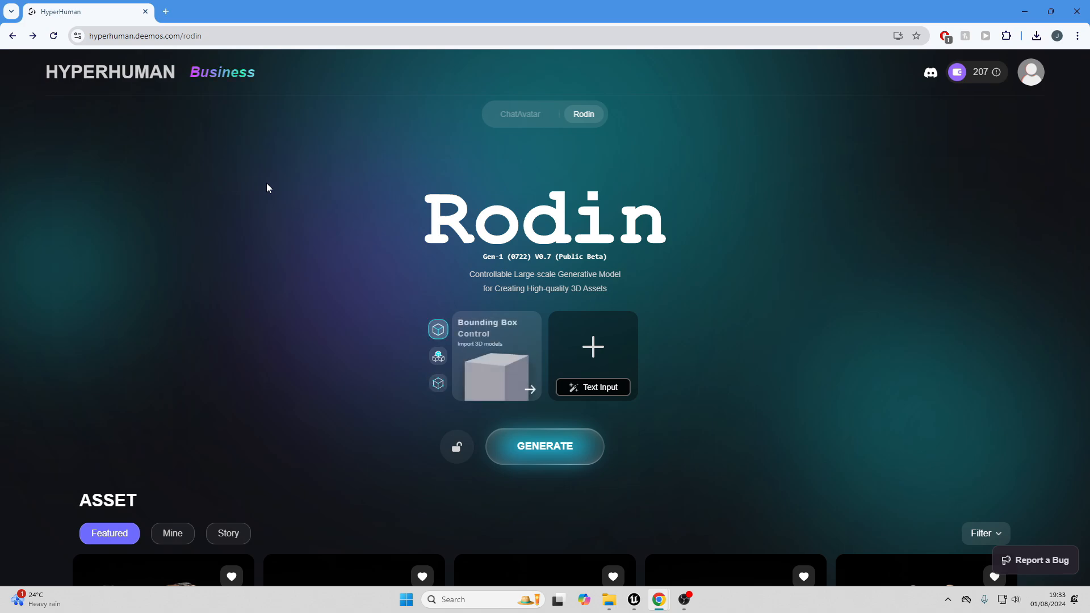
left_click(438, 383)
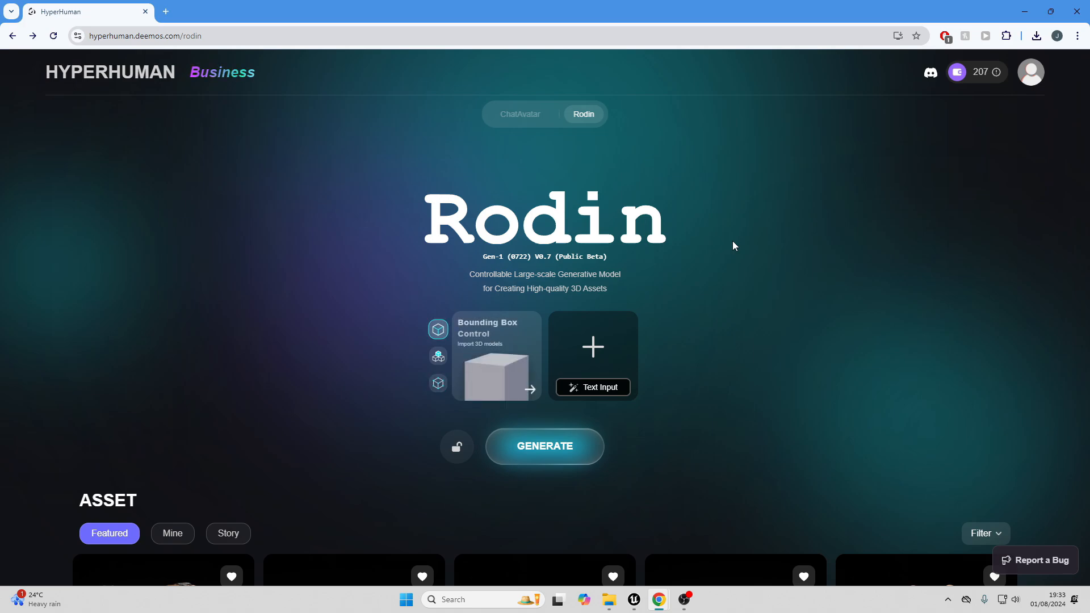
left_click(437, 356)
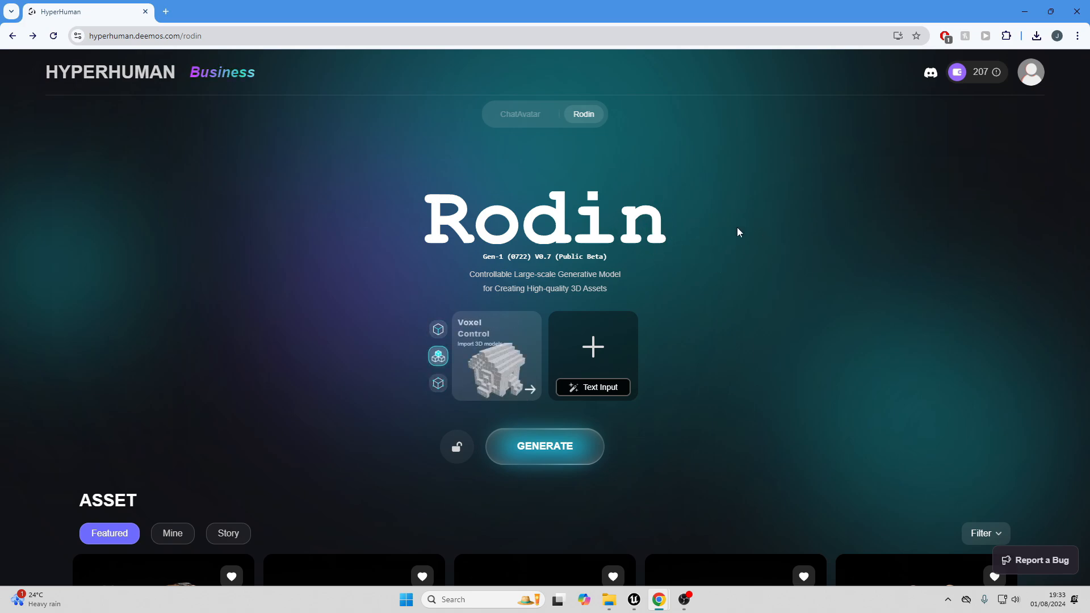
mouse_move(658, 269)
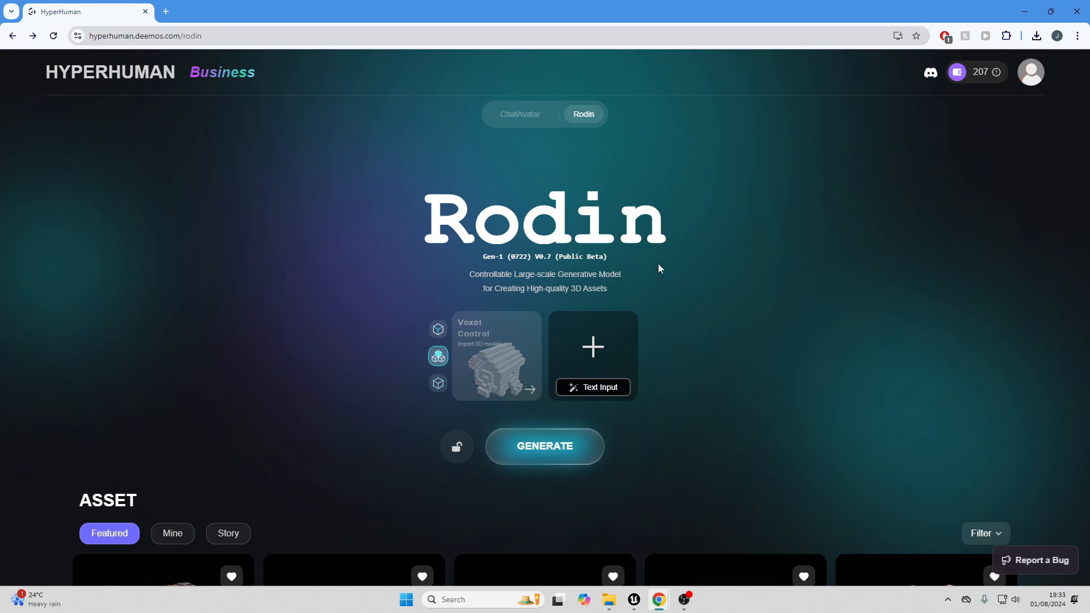
- Upload the green frog image, try voxel and point cloud controls, then generate the model
left_click(437, 383)
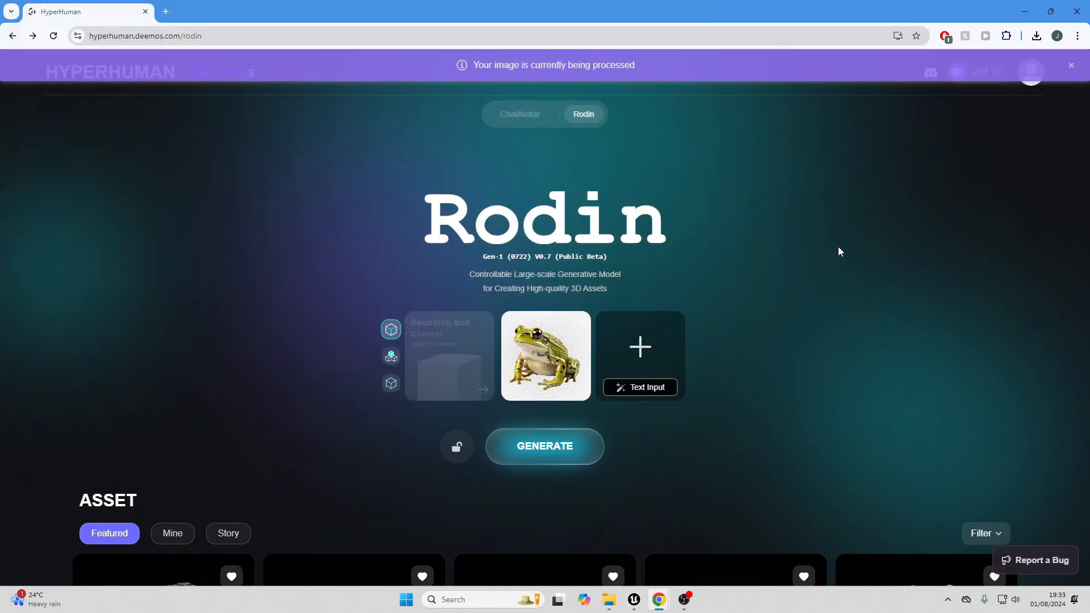
left_click(390, 356)
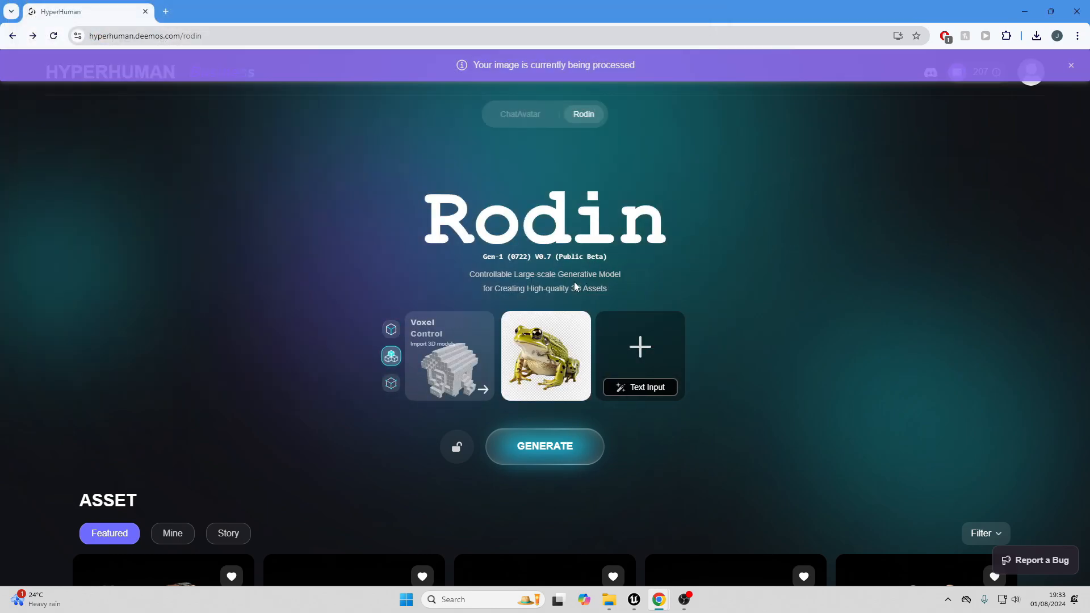
left_click(391, 383)
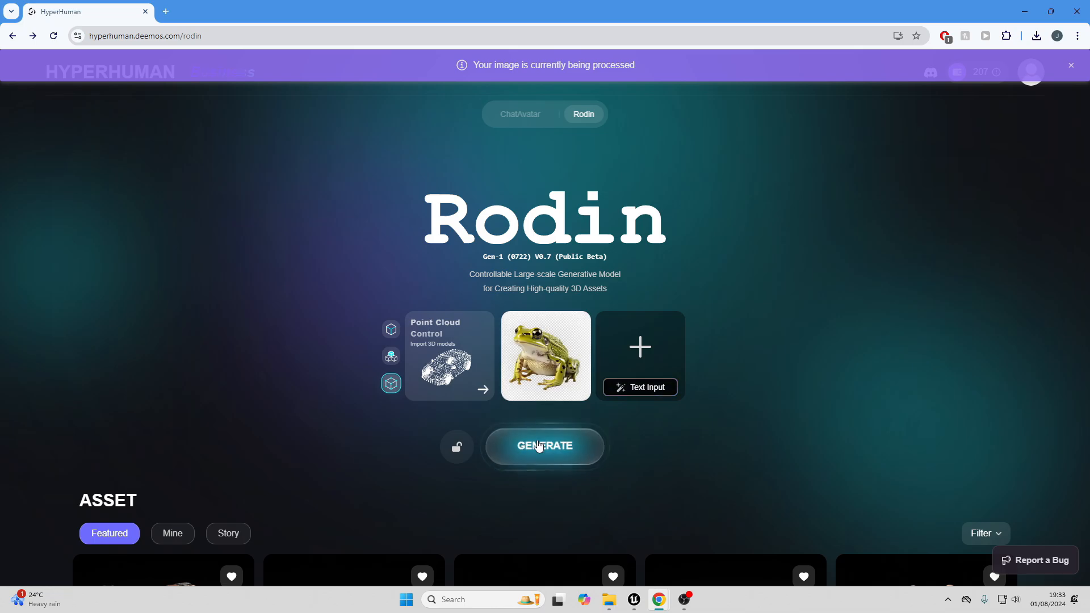
left_click(545, 446)
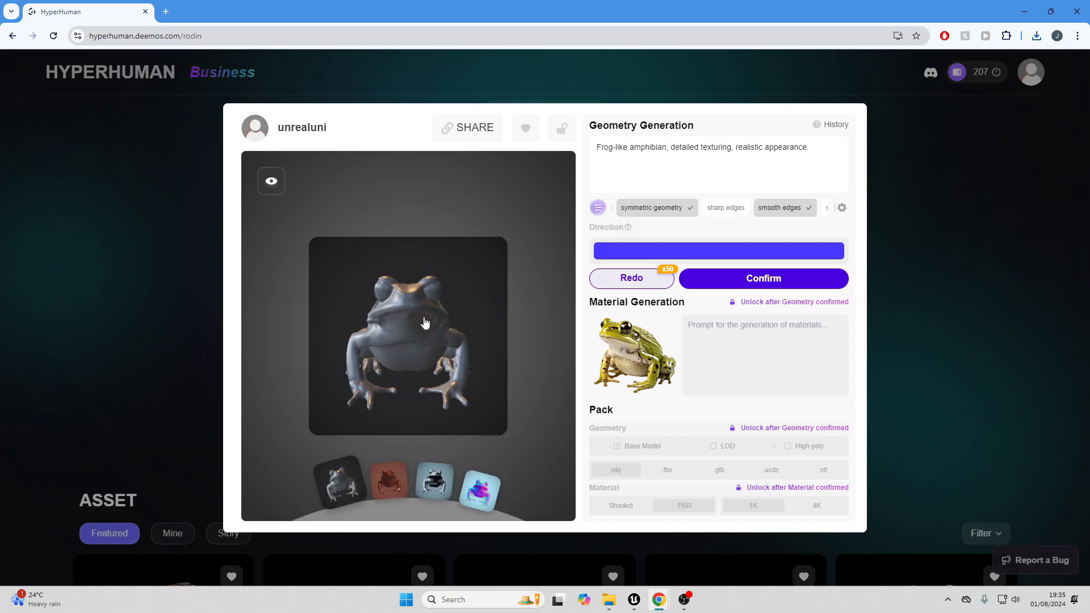
mouse_move(725, 207)
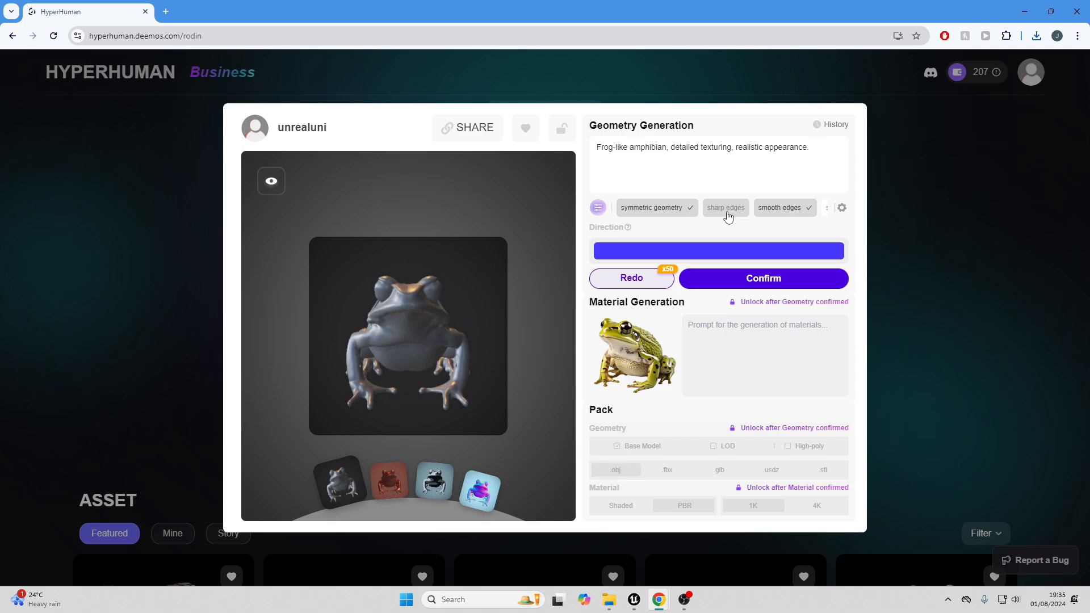
mouse_move(695, 215)
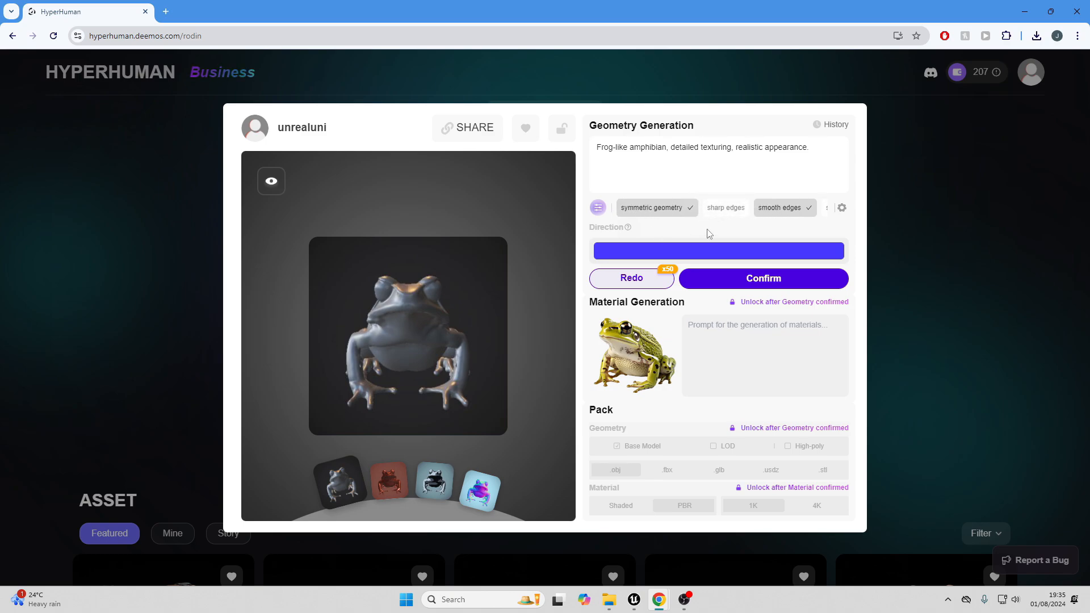
mouse_move(672, 236)
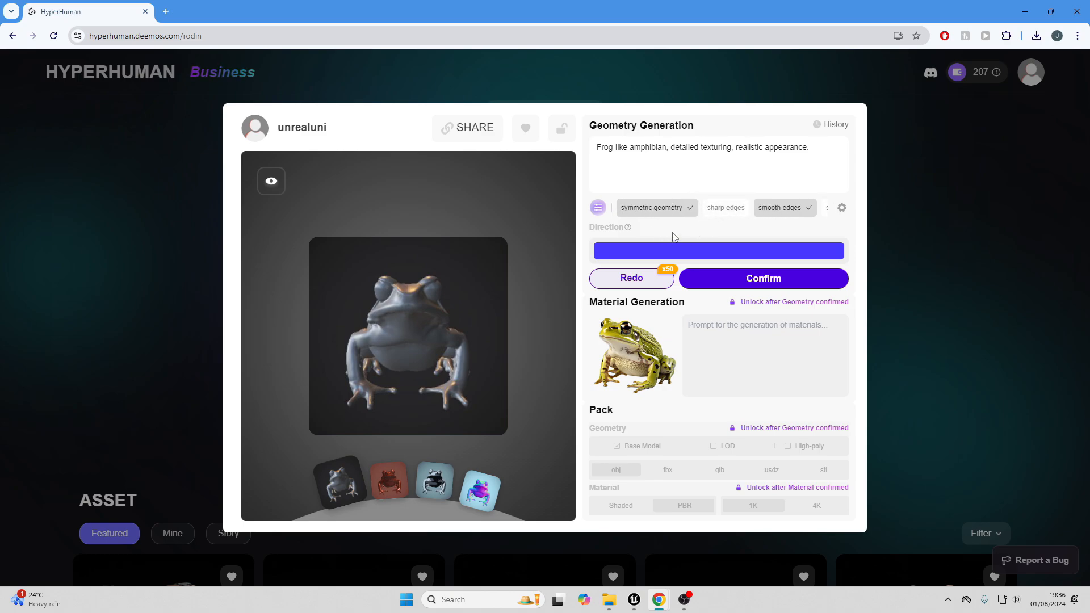
mouse_move(659, 280)
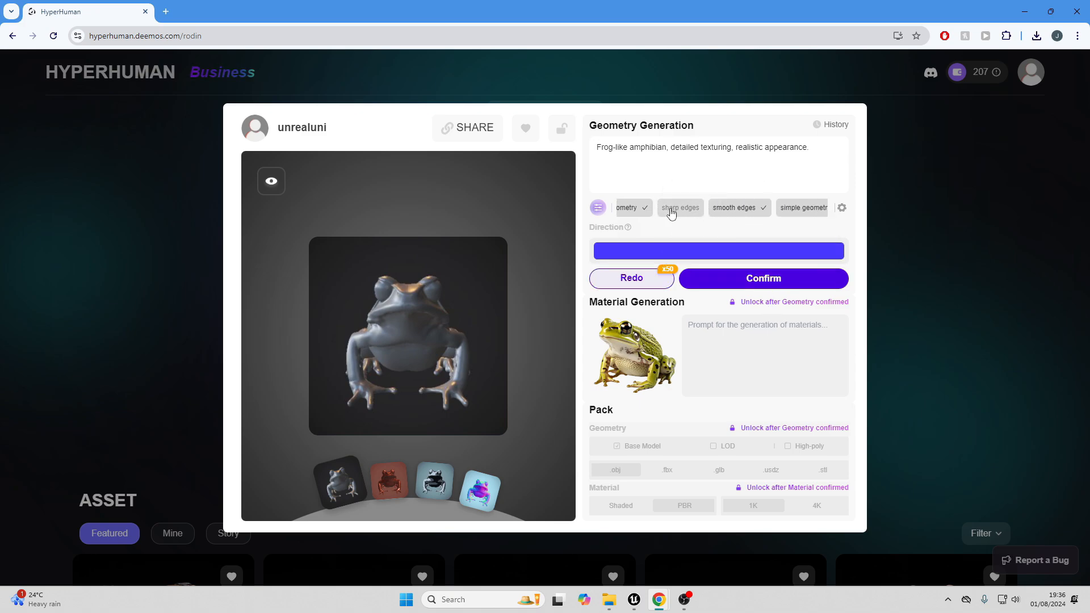
mouse_move(678, 213)
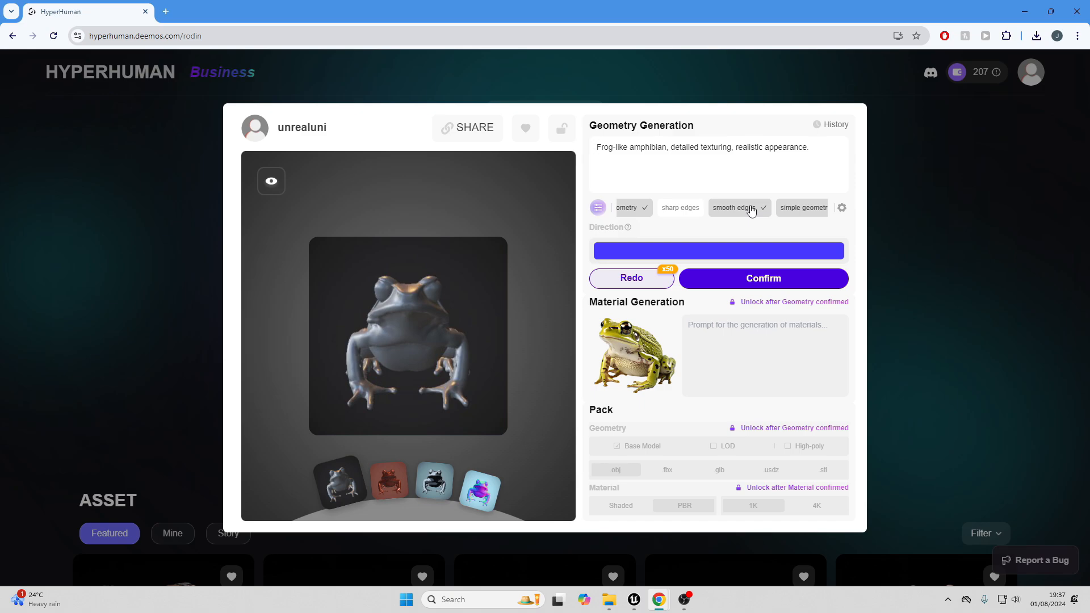
- Show the Bounding Box, Voxel and Point Cloud geometry control options
left_click(598, 207)
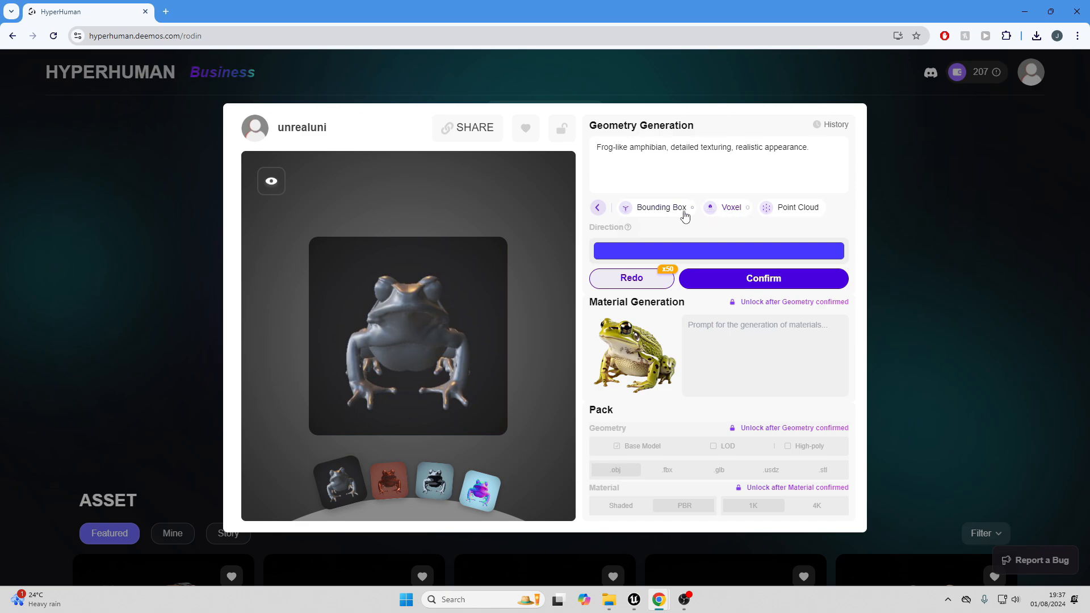
- Regenerate the frog inside a handcrafted bounding box with height 137
left_click(656, 207)
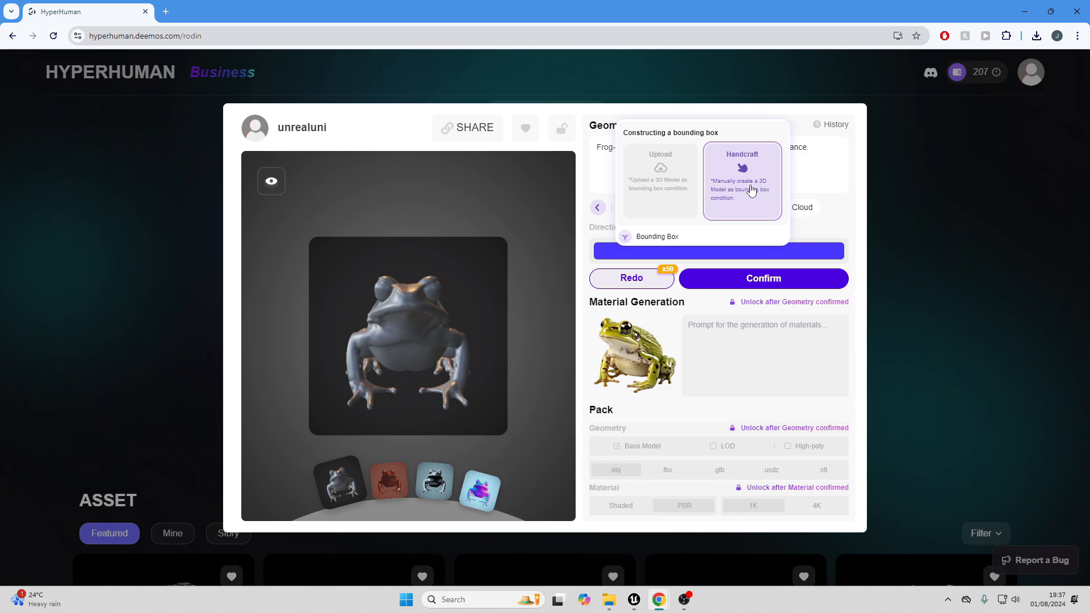
left_click(740, 179)
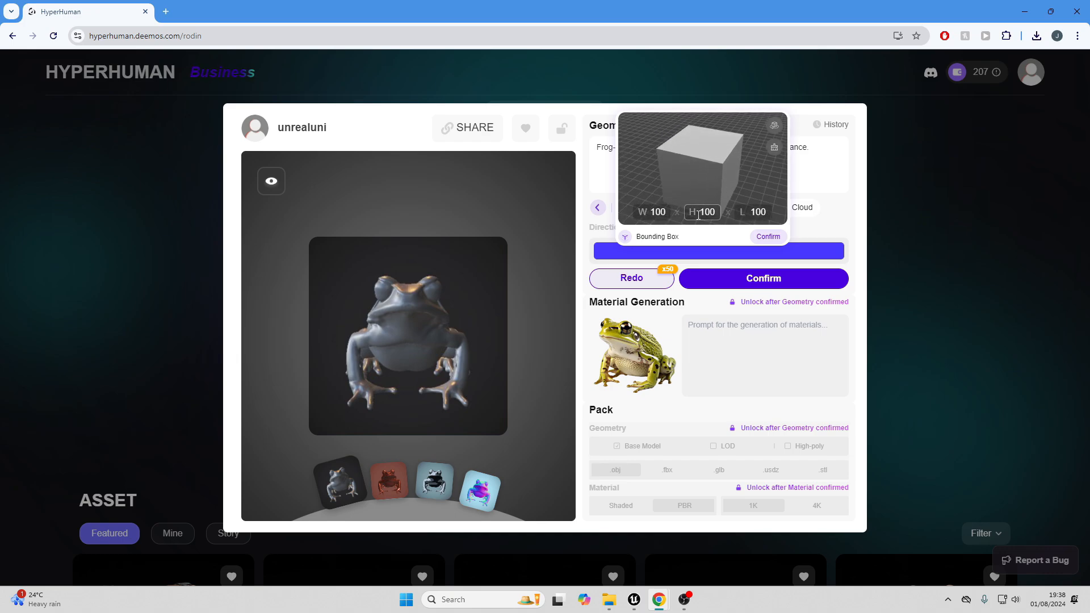
type("137")
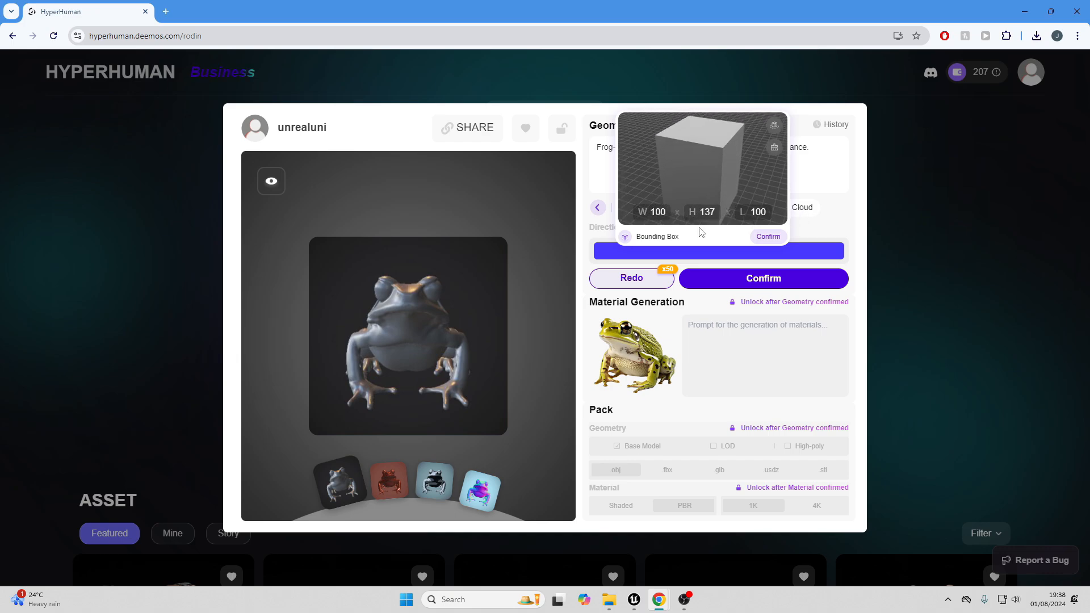
left_click(656, 212)
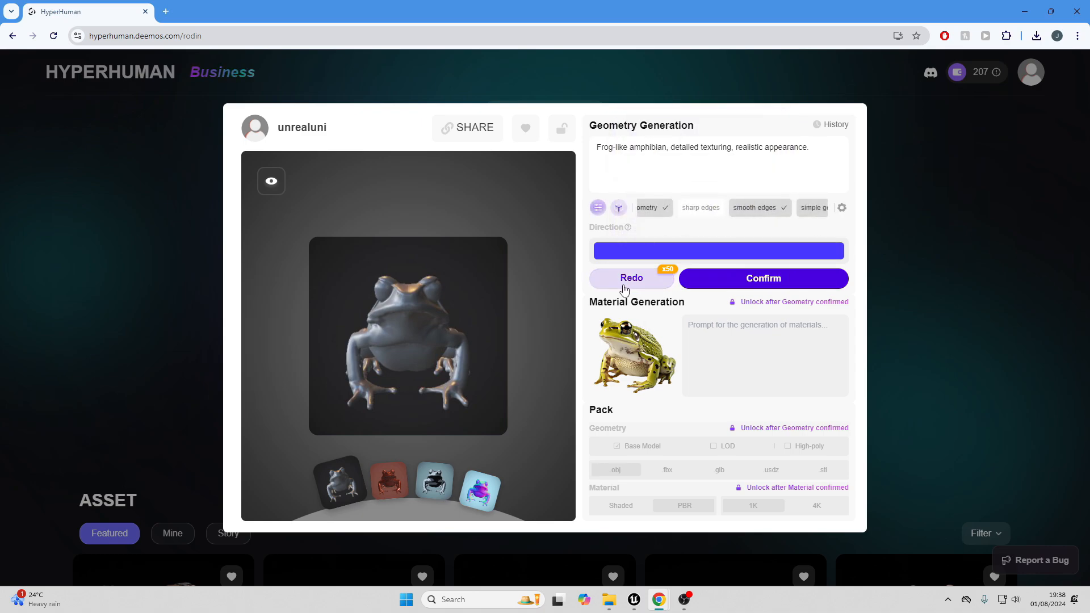
left_click(631, 278)
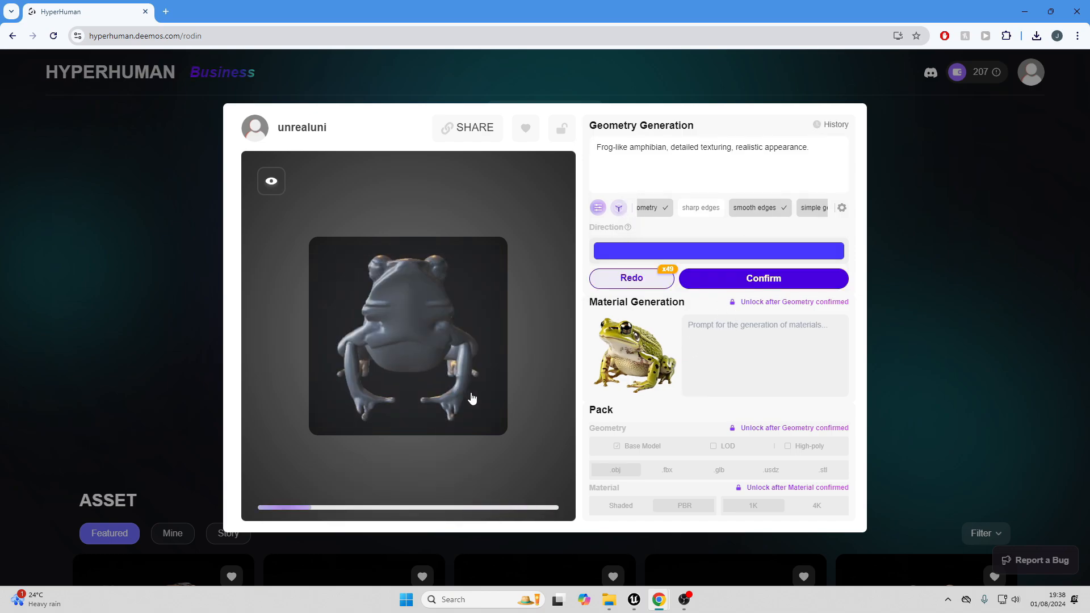
left_click(617, 207)
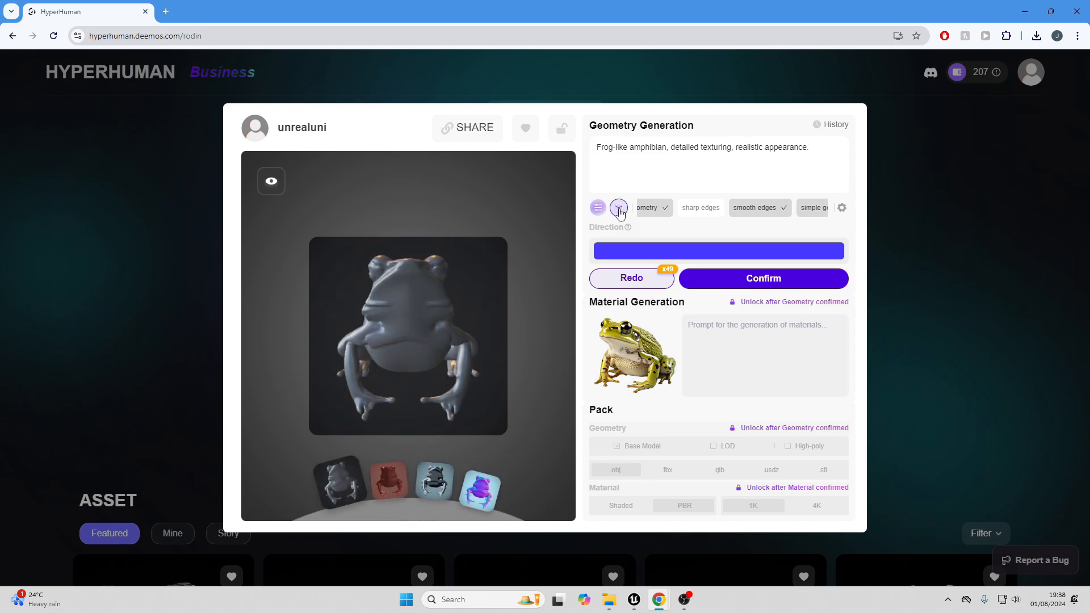
- Set the bounding box to W 100, H 50, L 100 and redo the frog
left_click(617, 207)
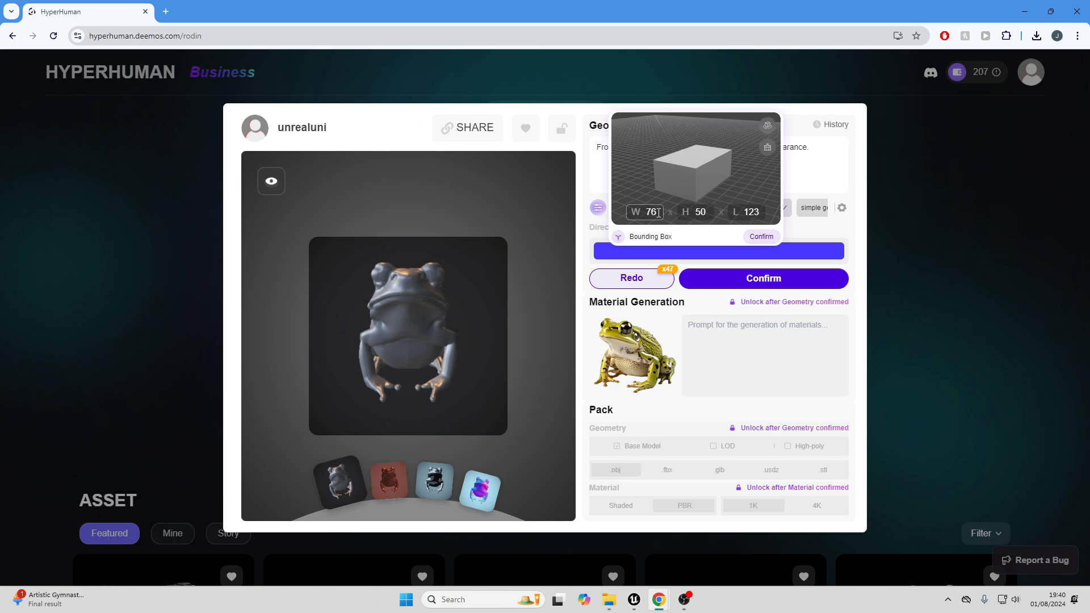
left_click(694, 212)
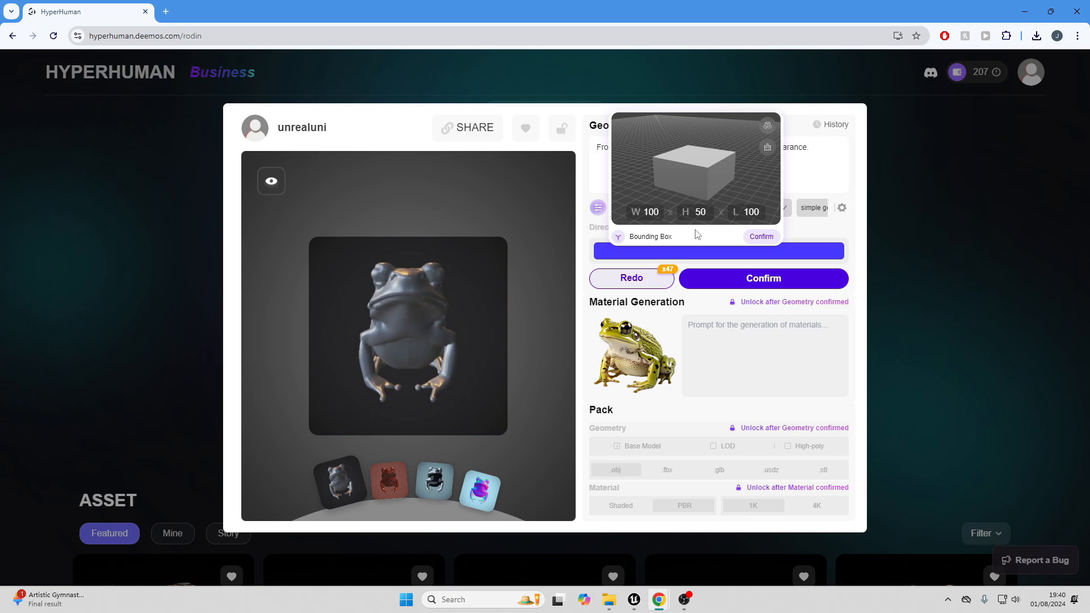
mouse_move(761, 236)
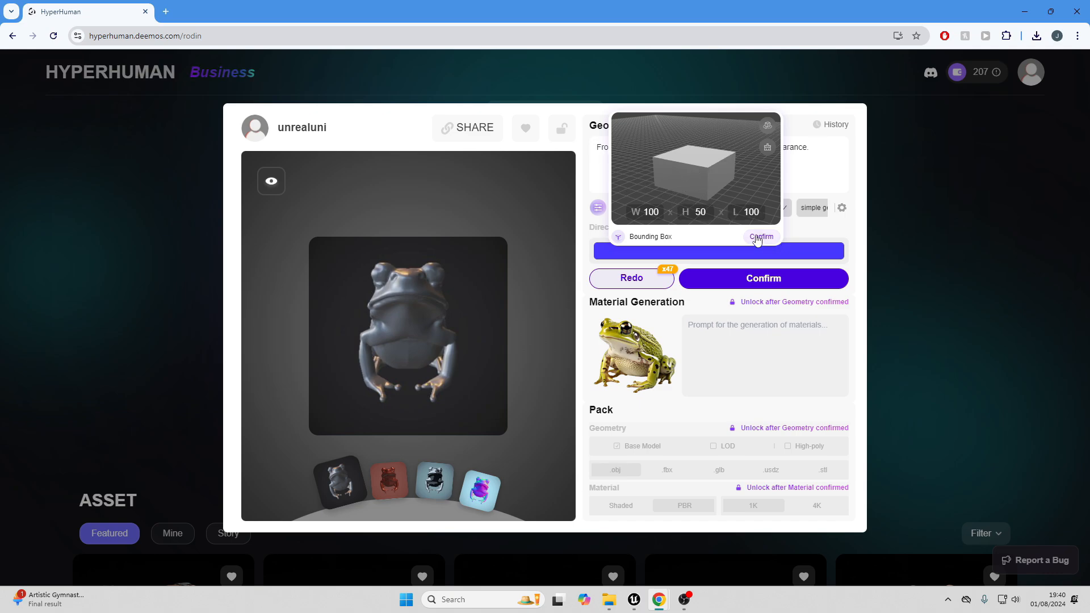
left_click(761, 237)
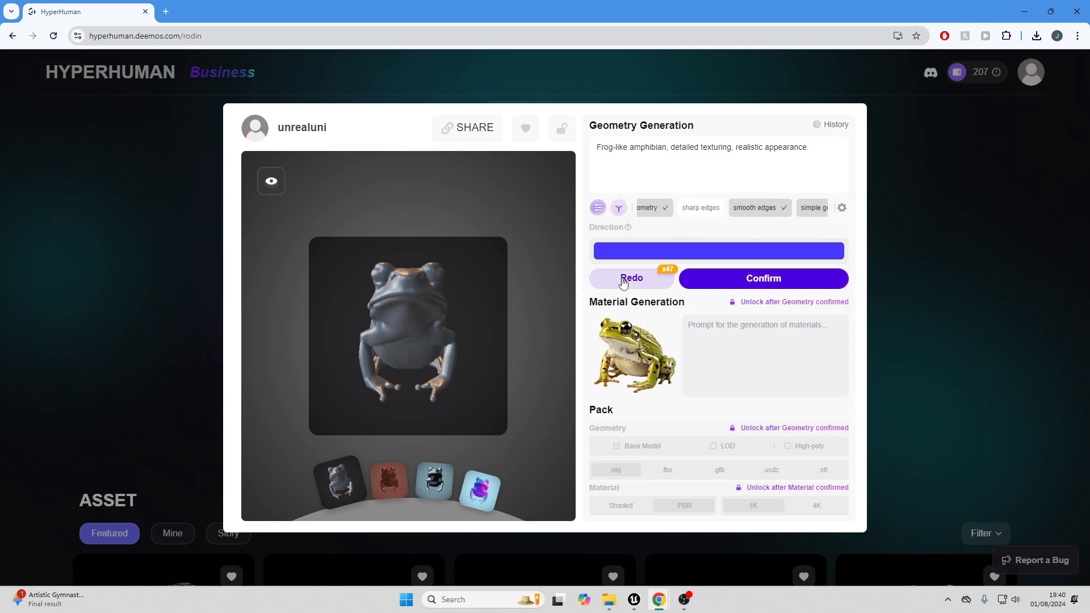
left_click(632, 278)
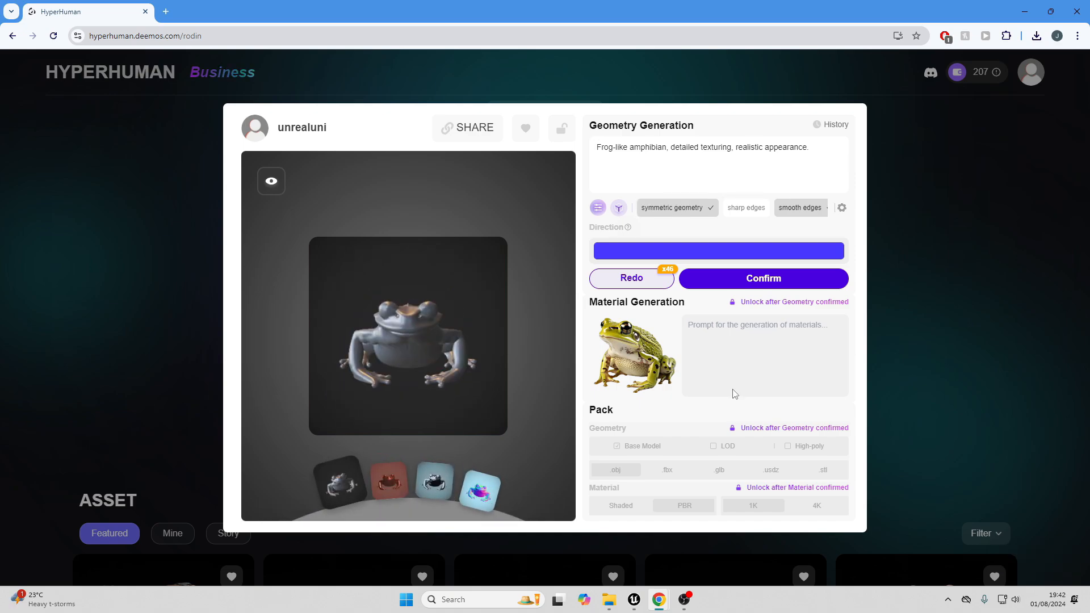
mouse_move(748, 296)
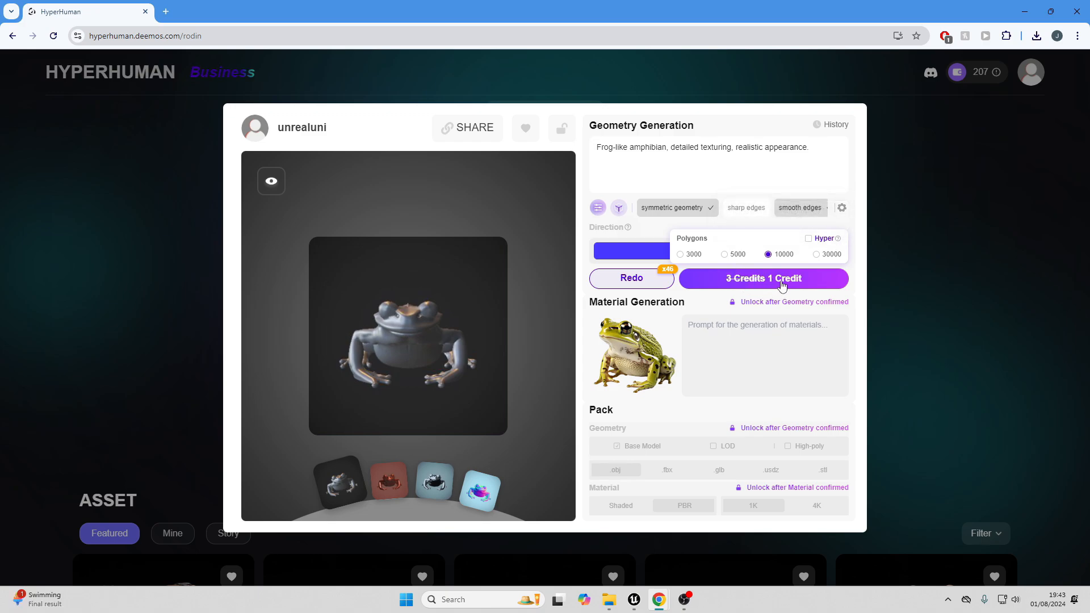
- Confirm the squat frog geometry at 10000 polygons for one credit
left_click(762, 278)
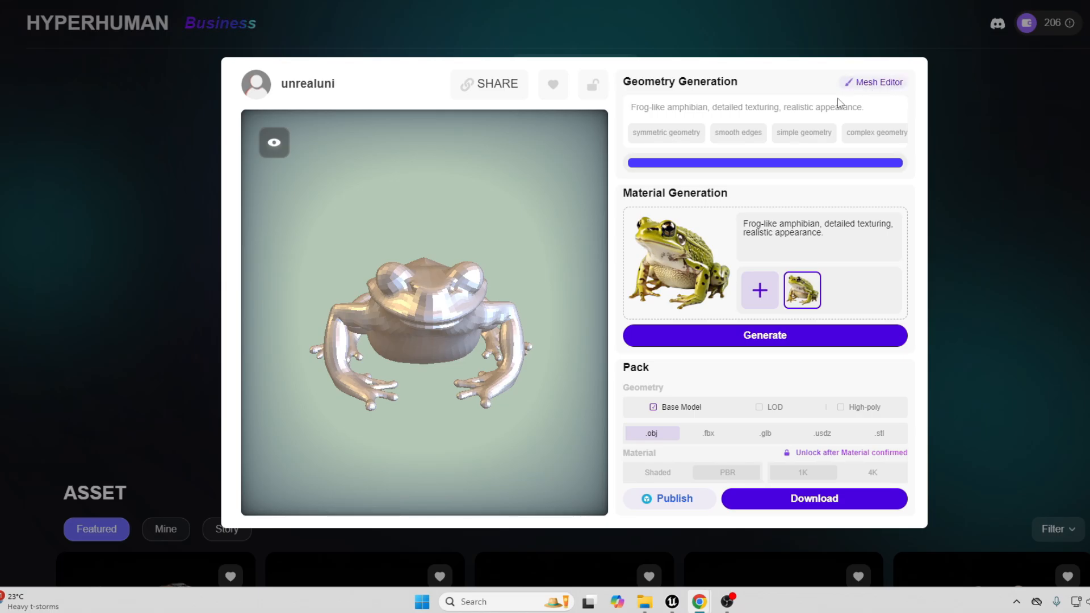
left_click(878, 82)
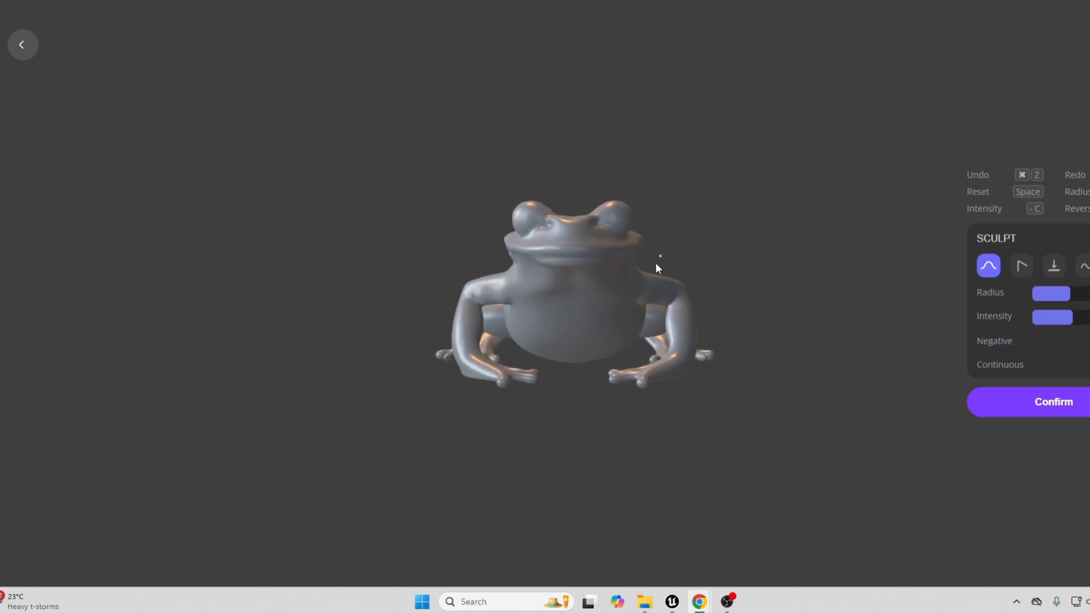
left_click_drag(659, 256, 586, 377)
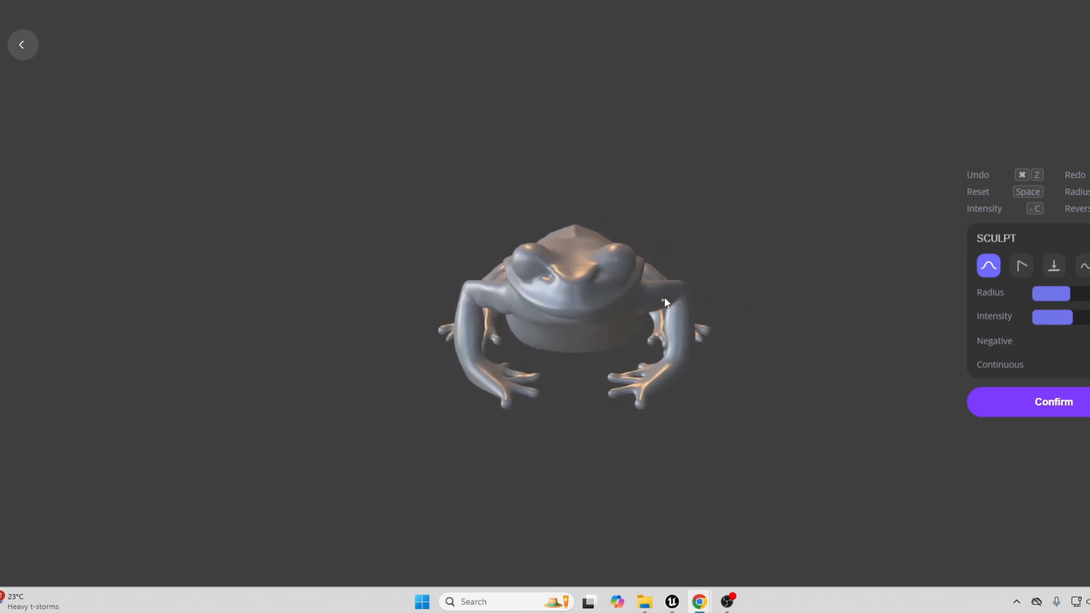
left_click_drag(663, 302, 741, 331)
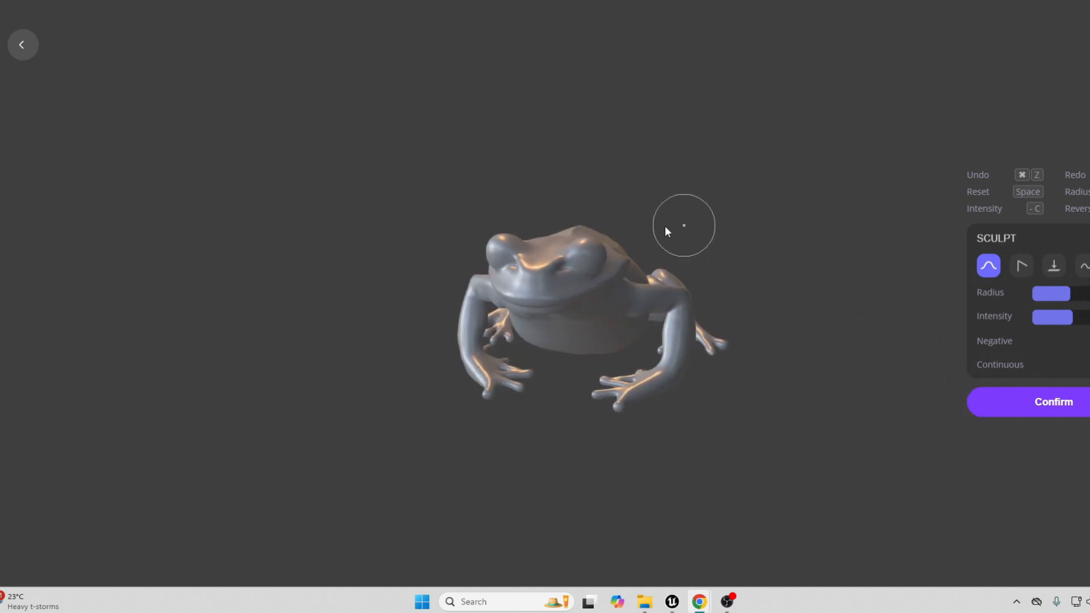
left_click(22, 44)
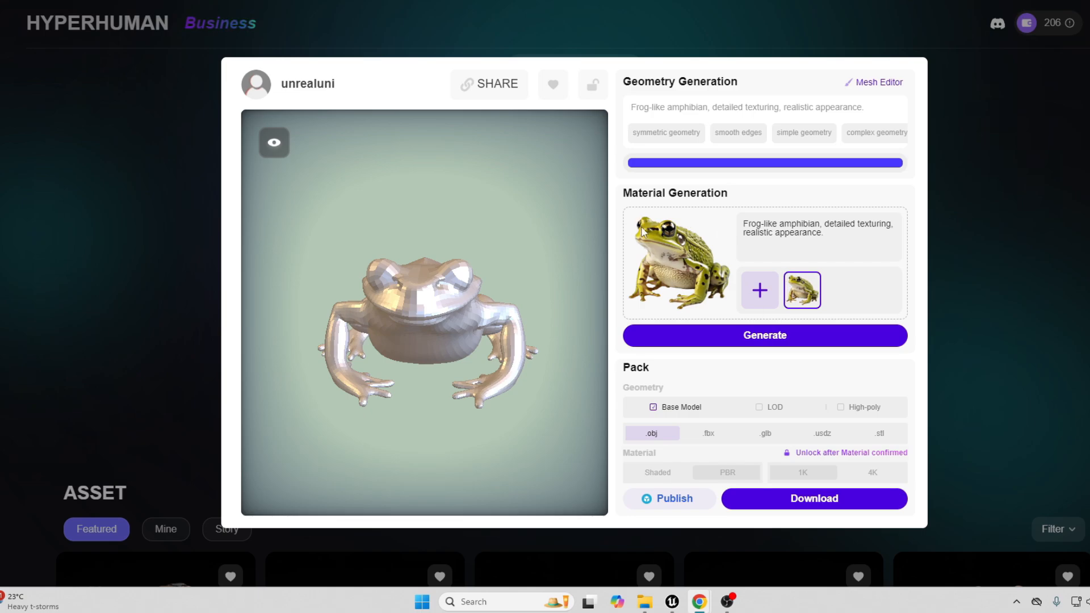
mouse_move(764, 329)
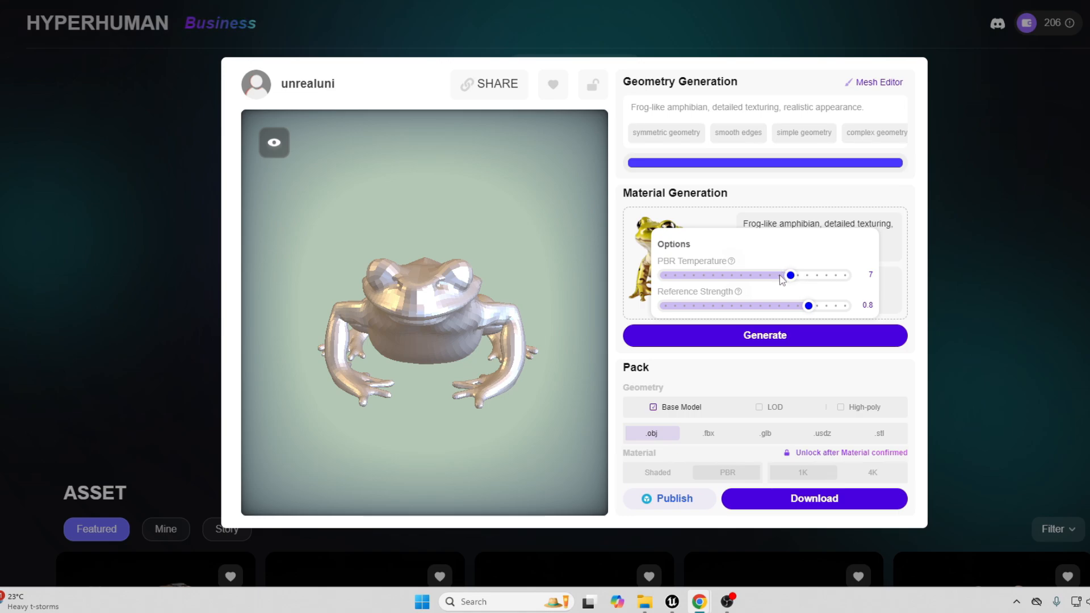
mouse_move(831, 284)
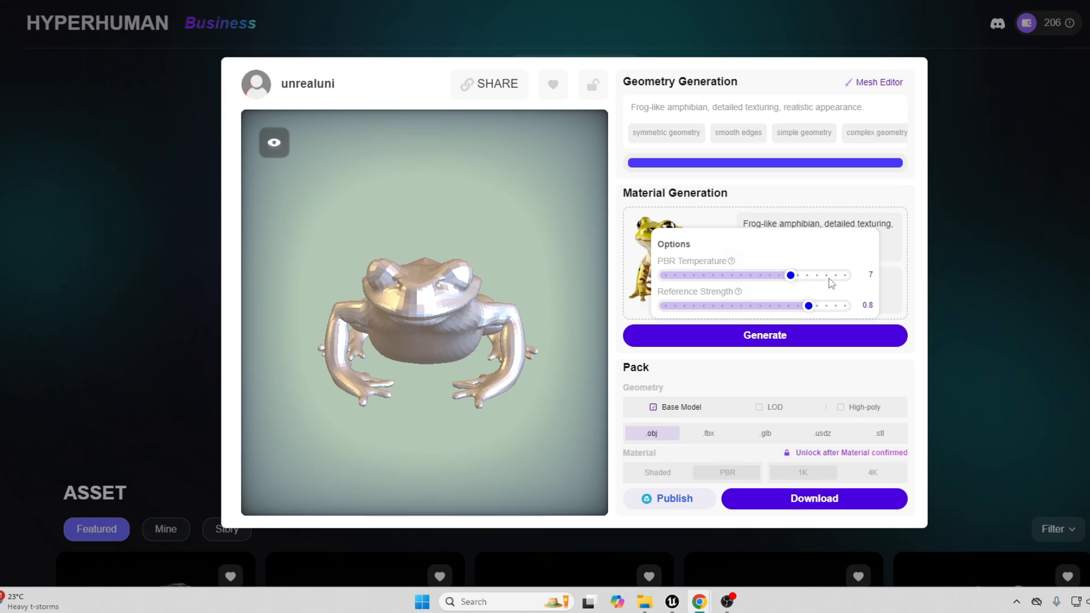
mouse_move(834, 321)
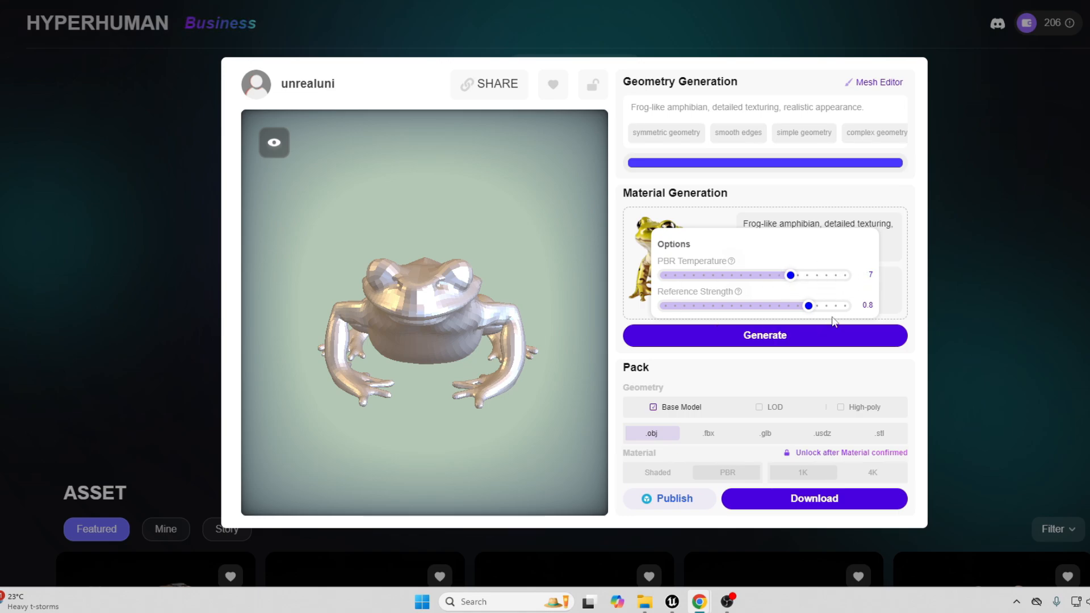
mouse_move(817, 308)
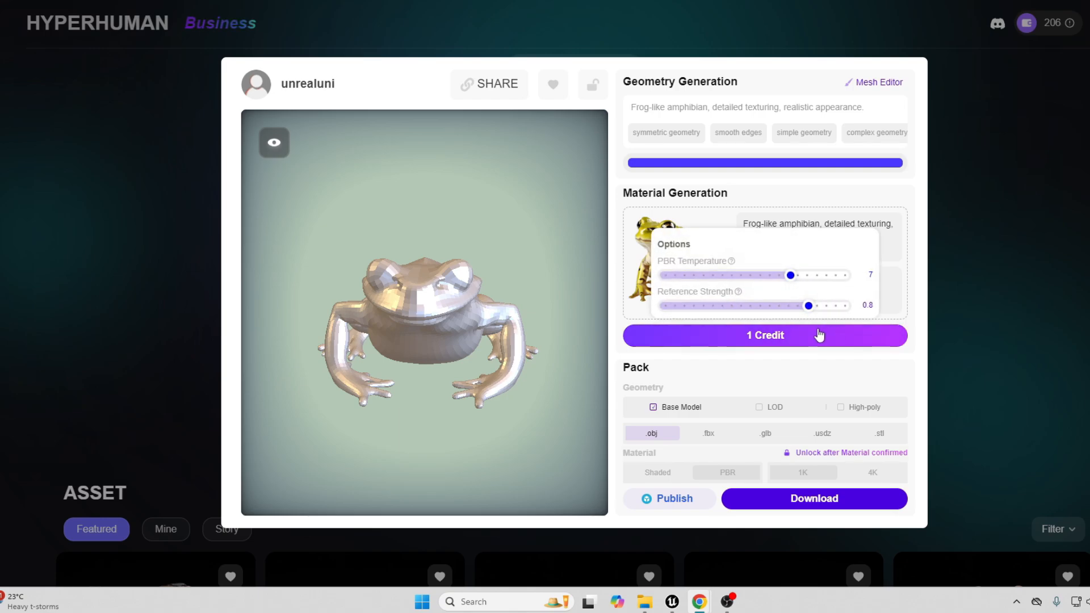
- Generate the frog material with PBR temperature 7 and reference strength 0.8
left_click(764, 335)
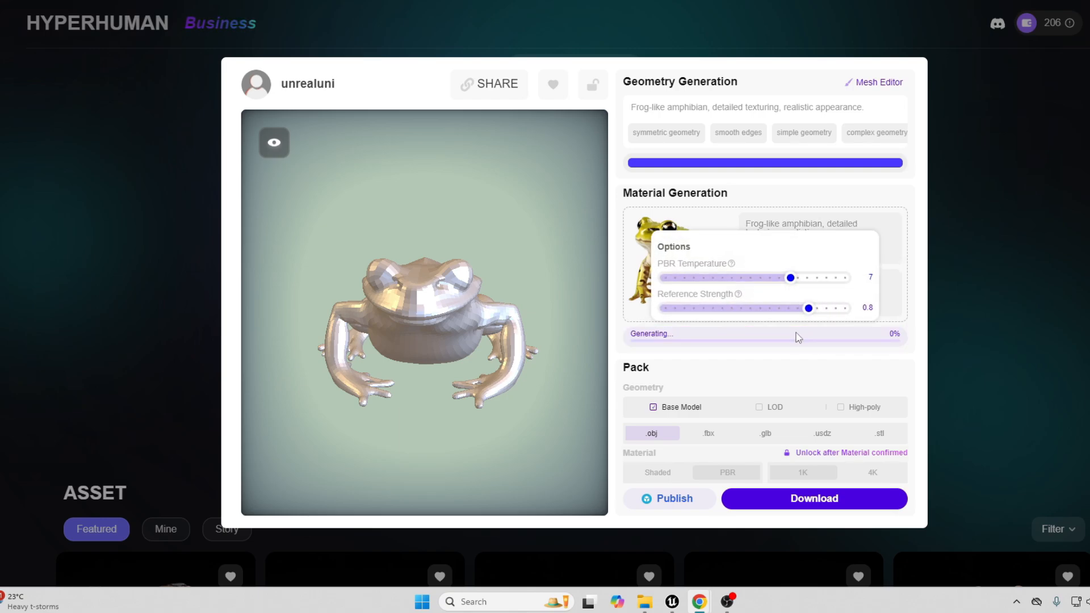
left_click(800, 337)
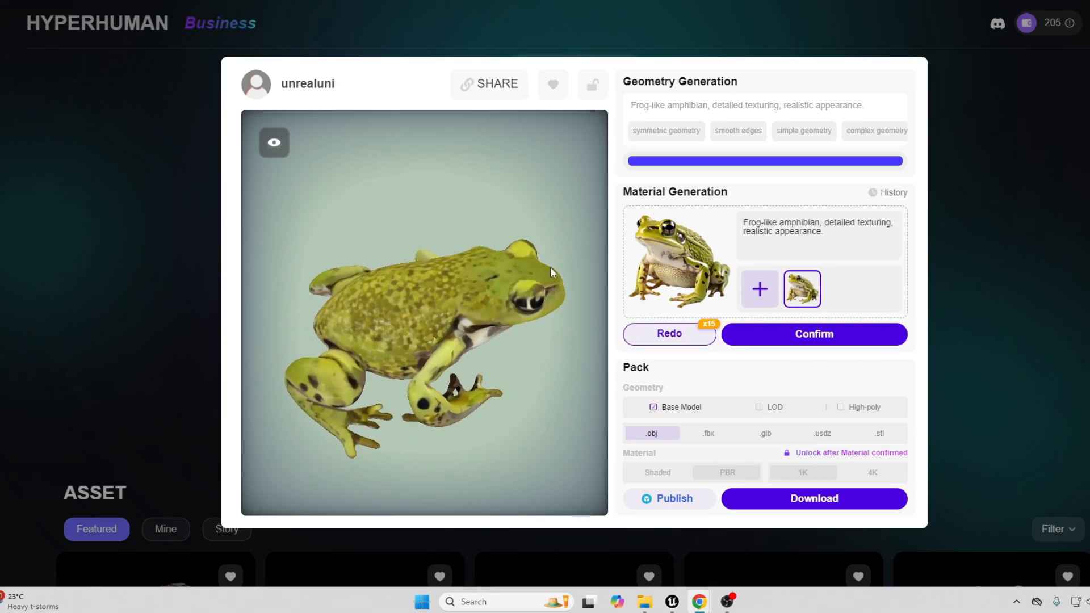
- Orbit the textured frog to the front and review the material options
left_click_drag(549, 271, 518, 368)
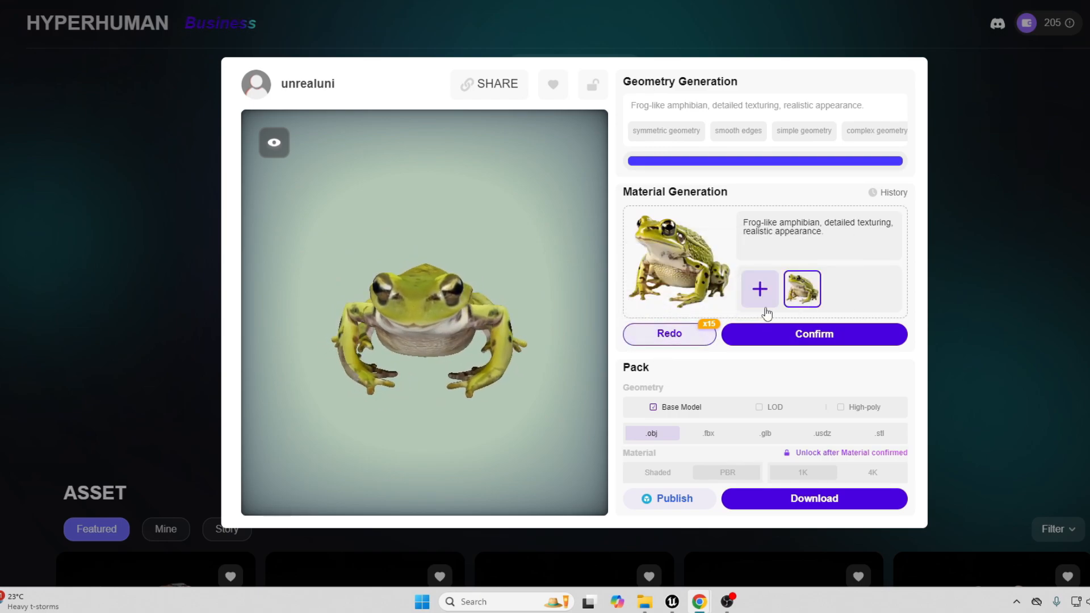
left_click(801, 289)
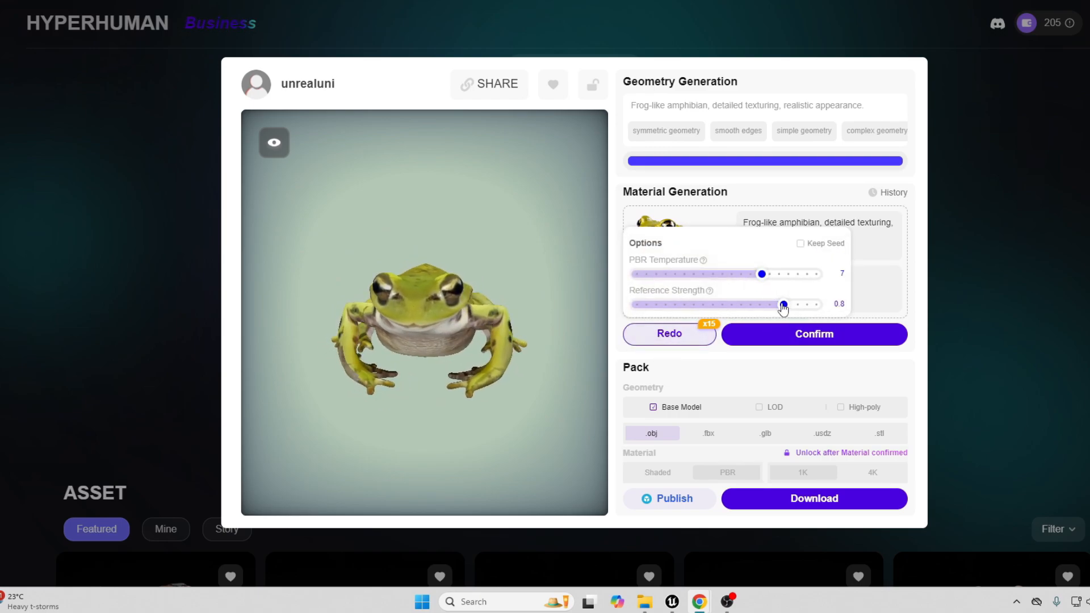
left_click_drag(783, 304, 795, 304)
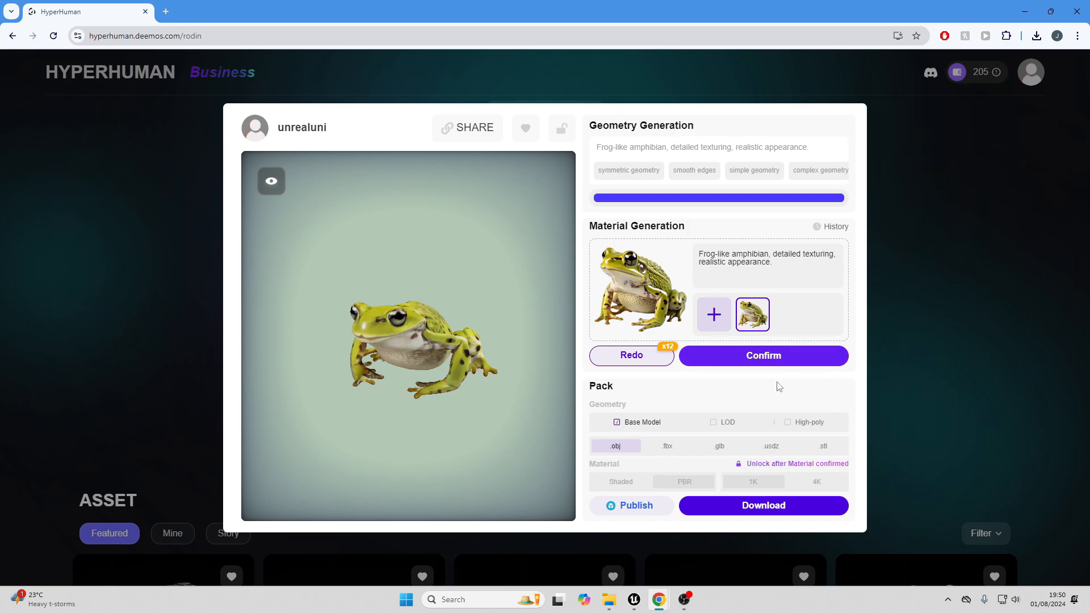
- Confirm the frog material, set the pack to FBX with PBR 1K, and exit
left_click(762, 355)
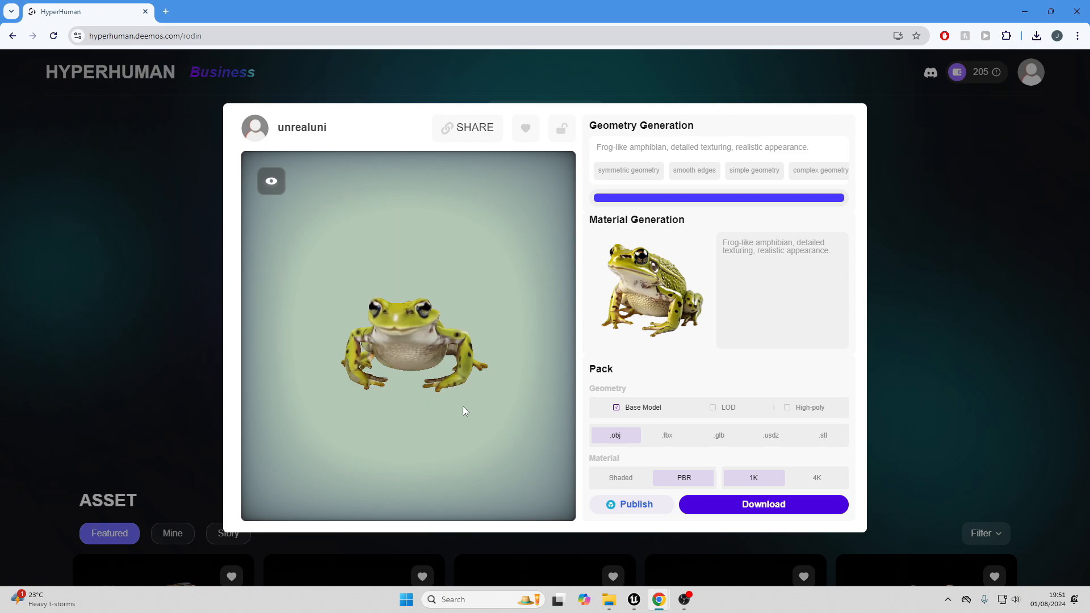
mouse_move(674, 437)
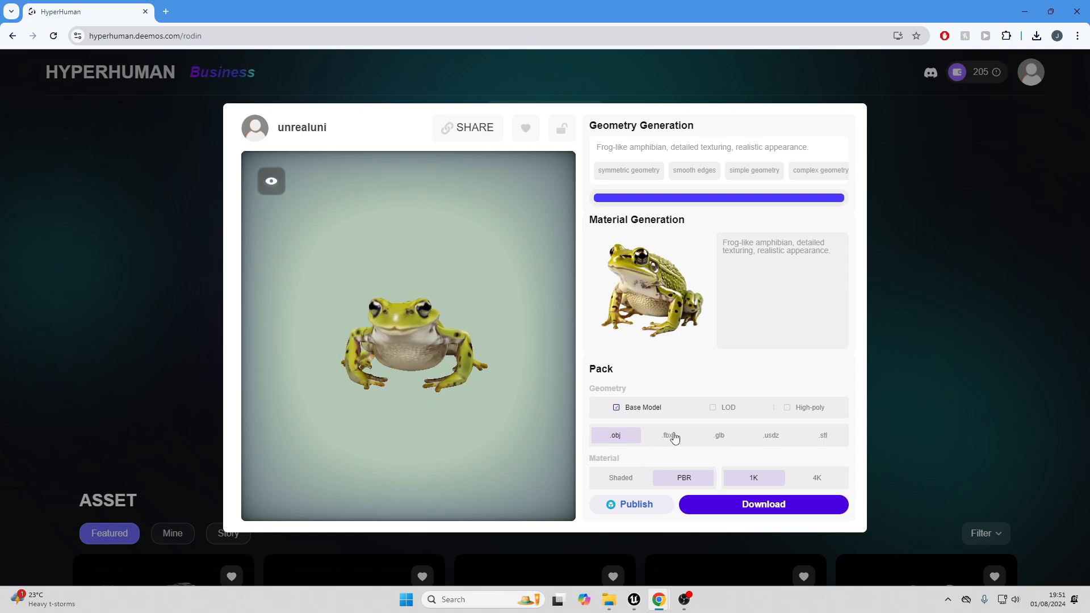
left_click(666, 435)
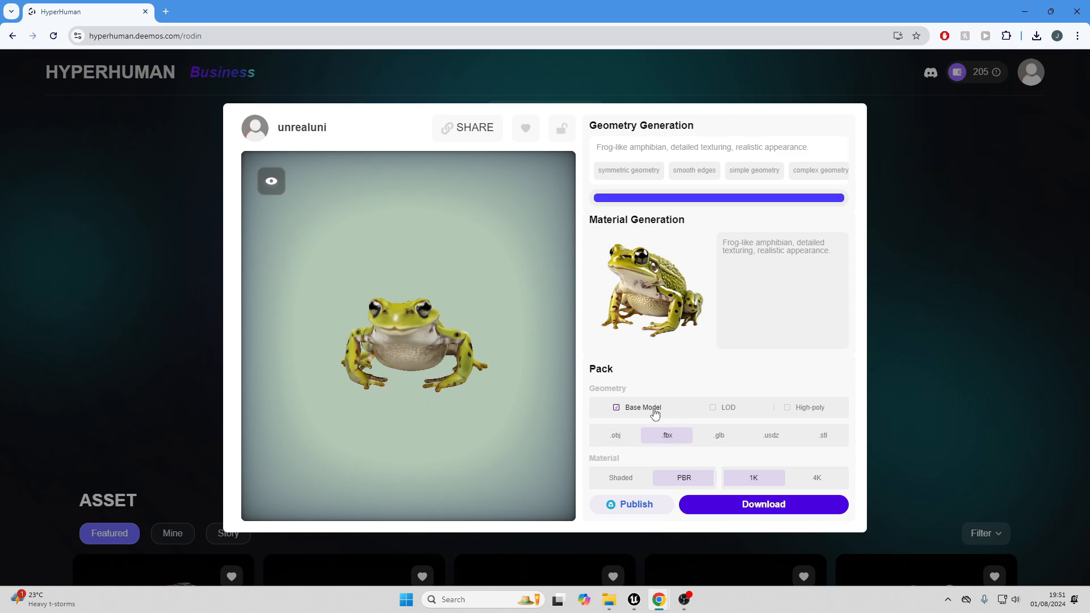
mouse_move(700, 472)
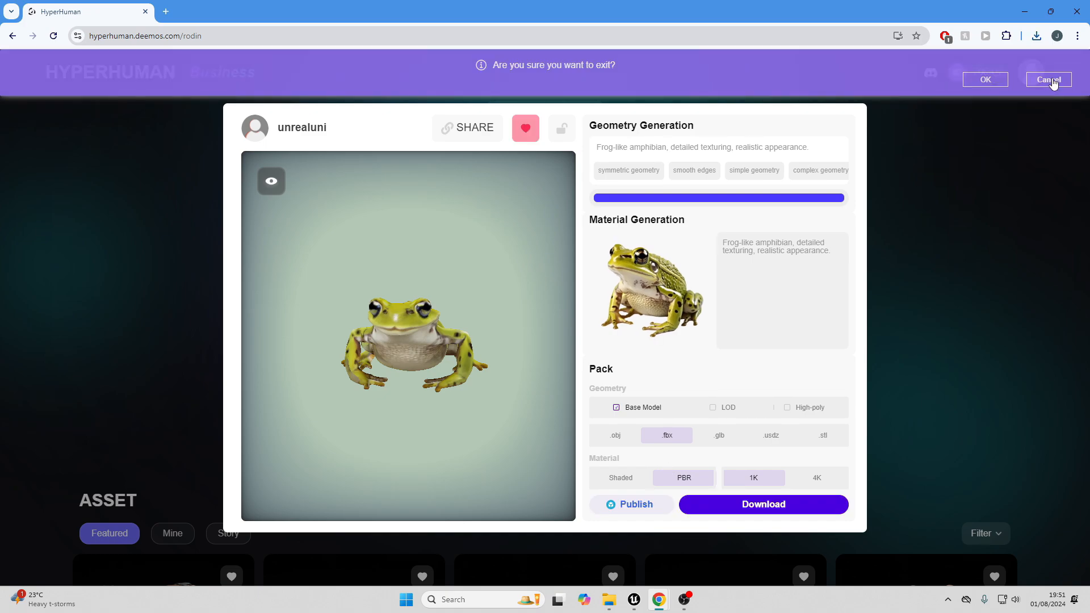
left_click(1047, 79)
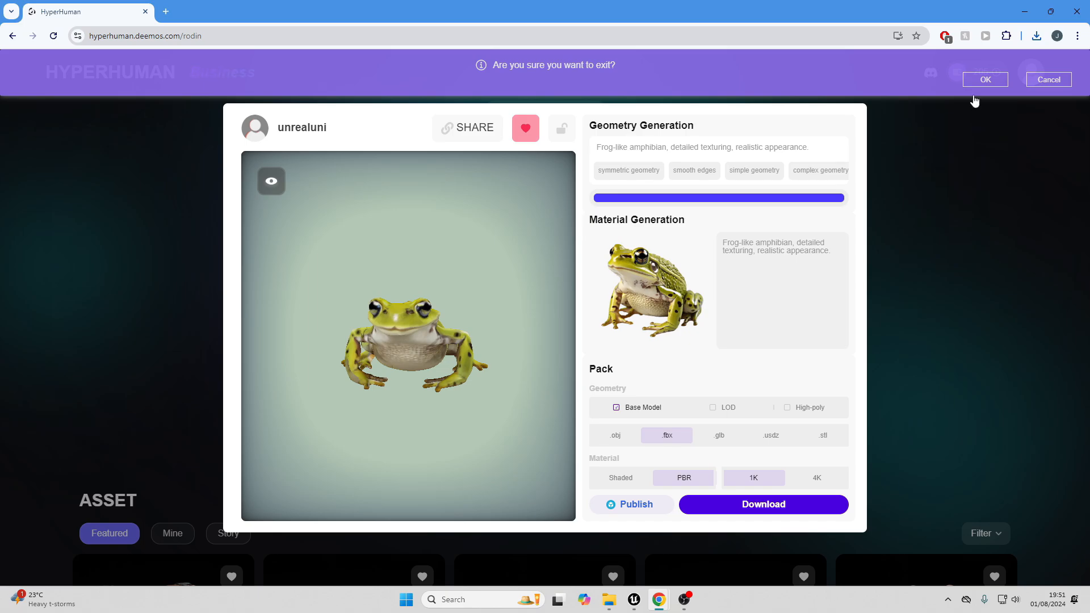
- Leave the frog asset, filter the gallery to Mine, and scroll the list
left_click(984, 80)
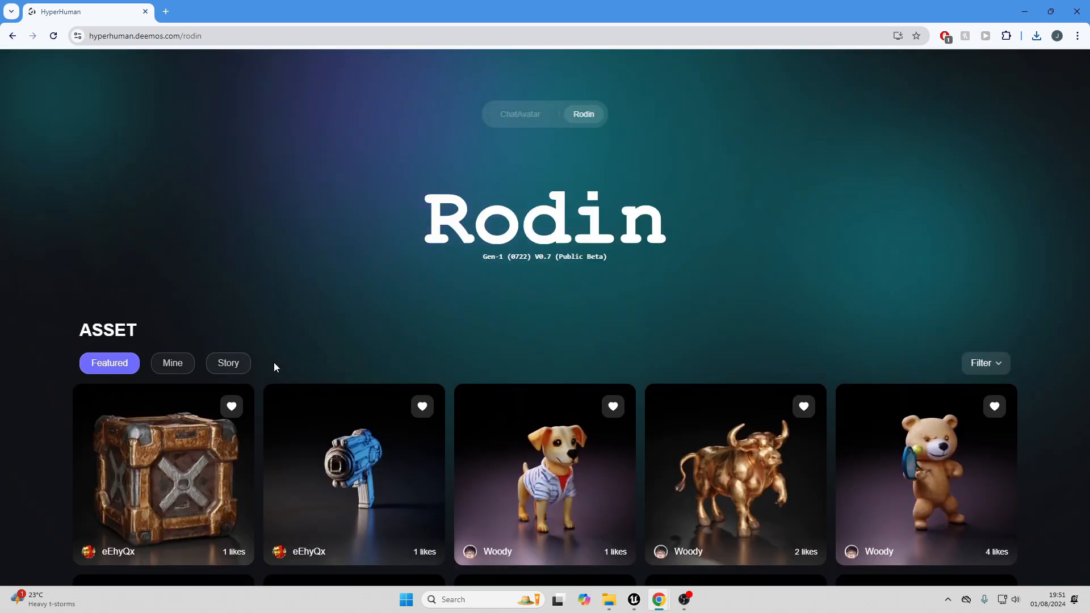
left_click(171, 363)
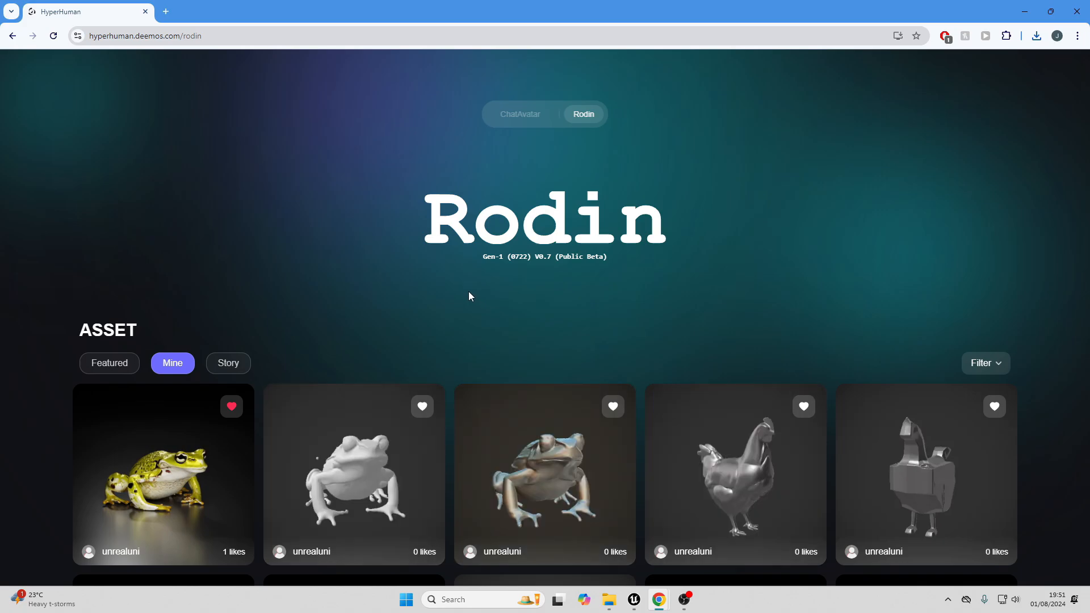
scroll("down", 3)
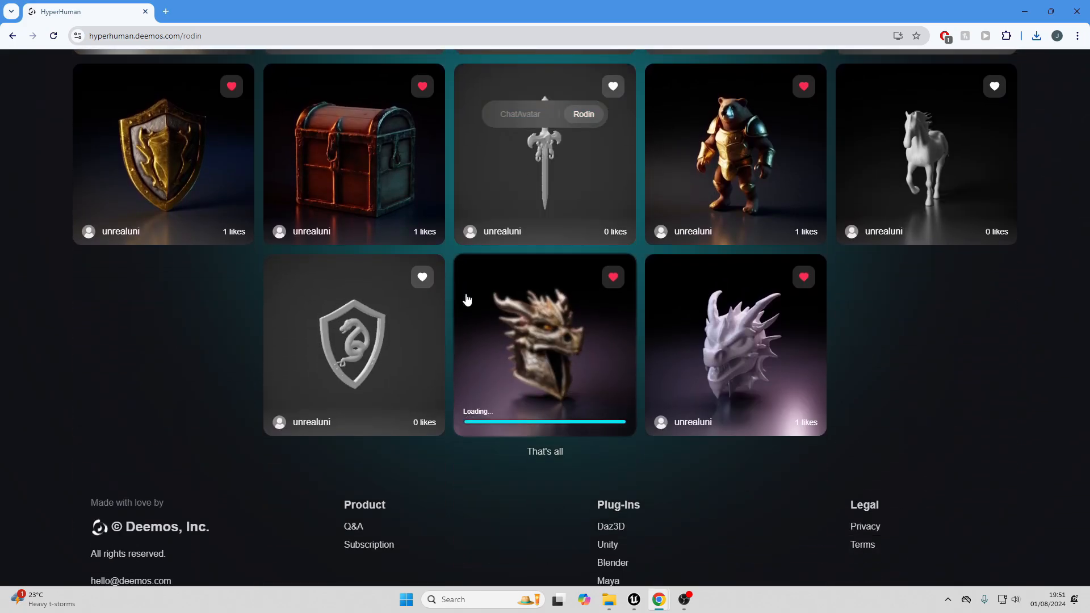
scroll("down", 3)
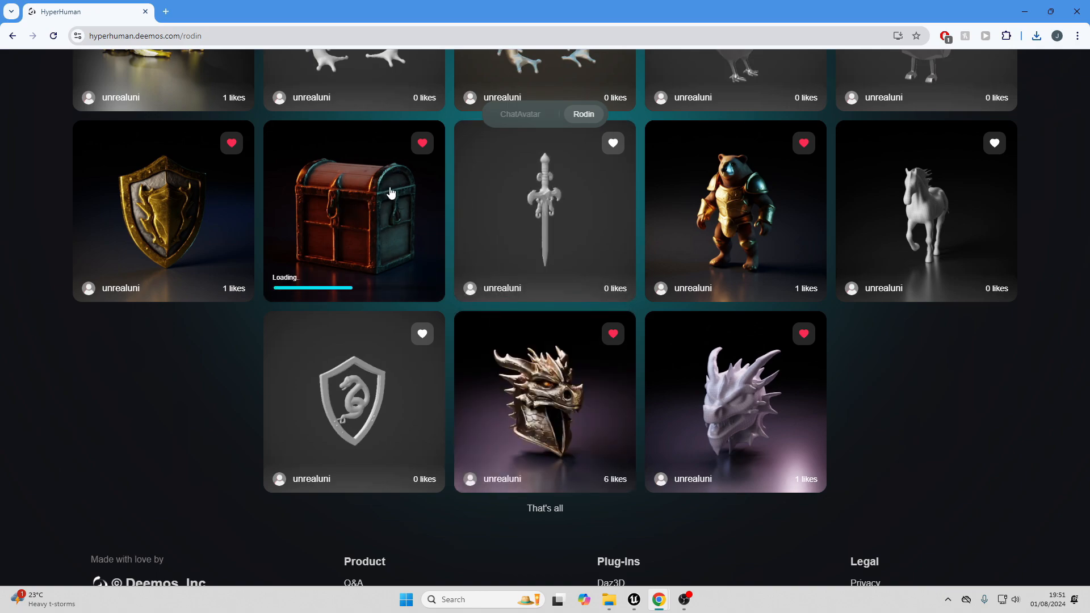
mouse_move(668, 339)
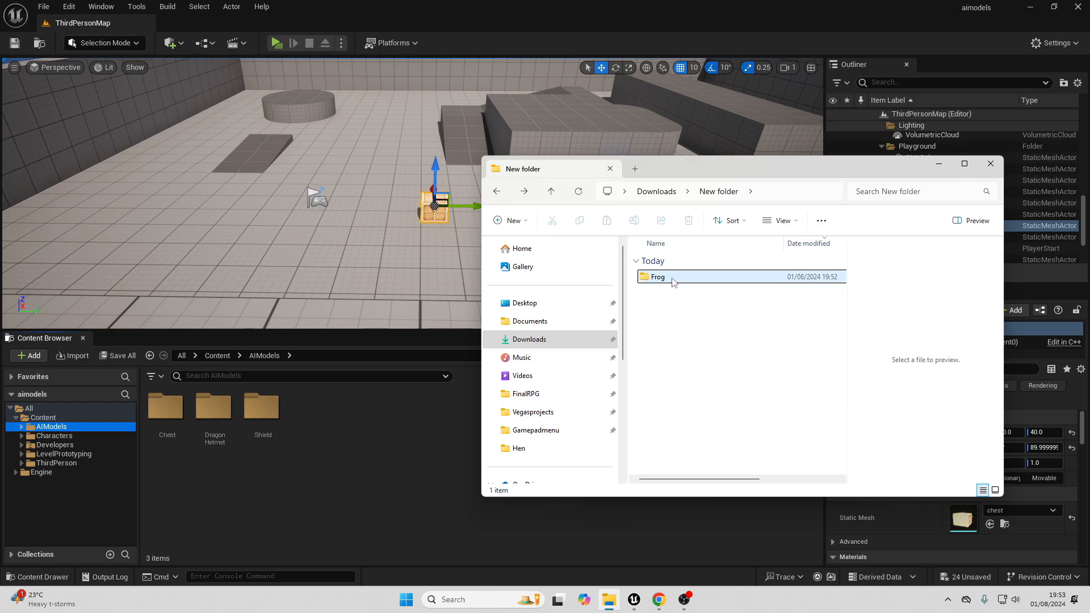
- Open the downloaded Frog folder and import the frog FBX with all its textures
double_click(656, 275)
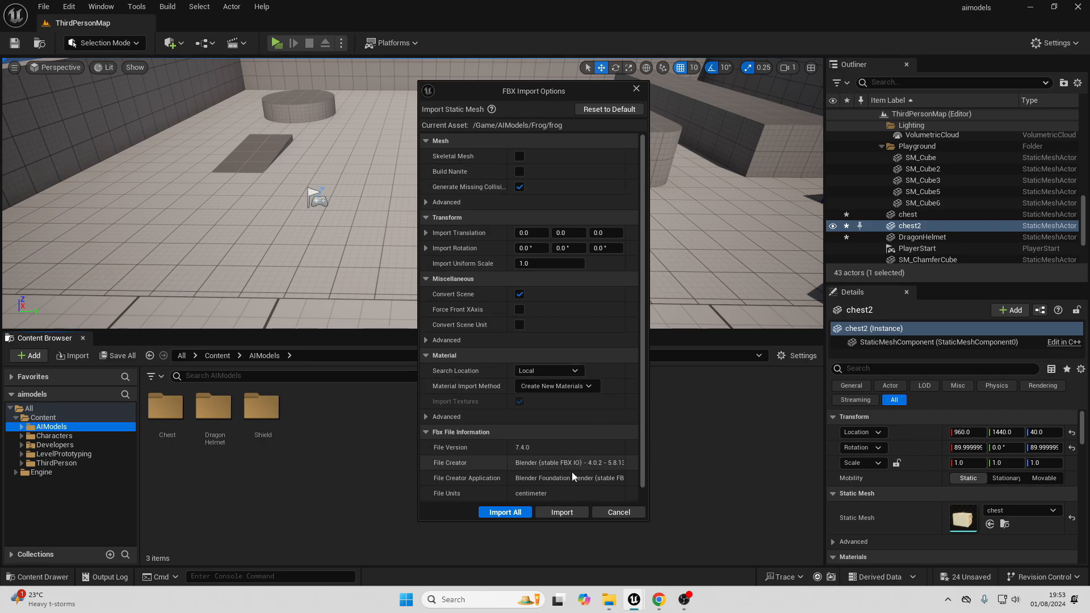
left_click(505, 512)
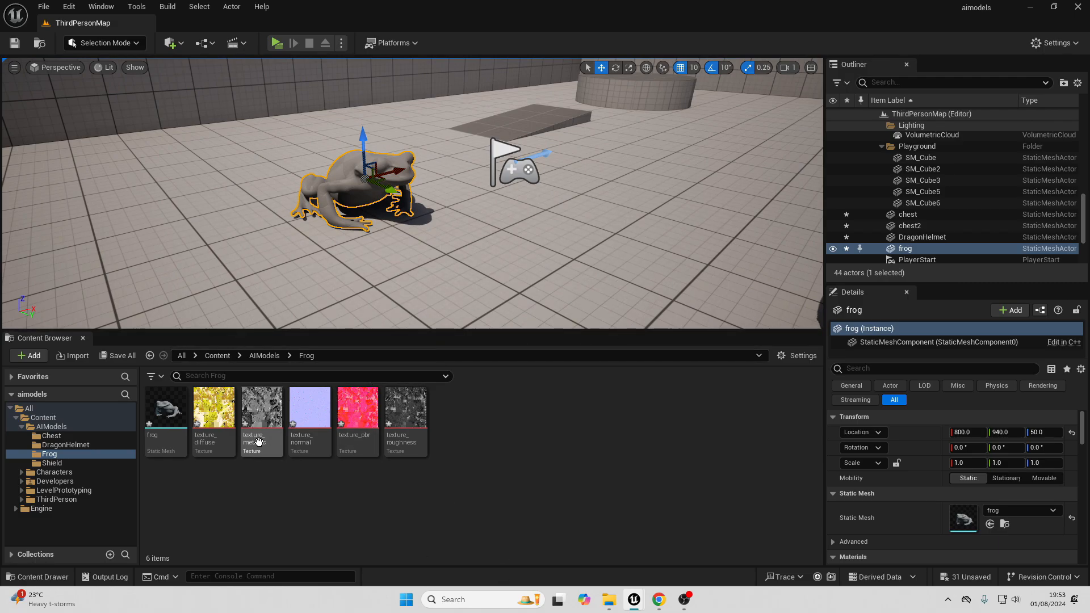
- Create texture_diffuse_Mat from the diffuse texture and link diffuse to base color
right_click(213, 407)
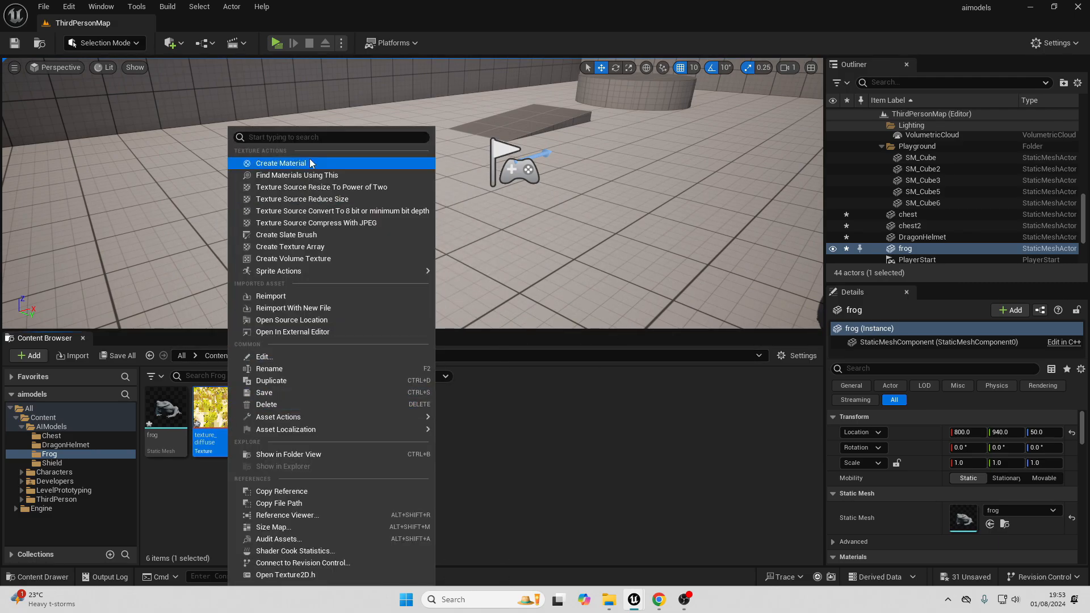
left_click(281, 163)
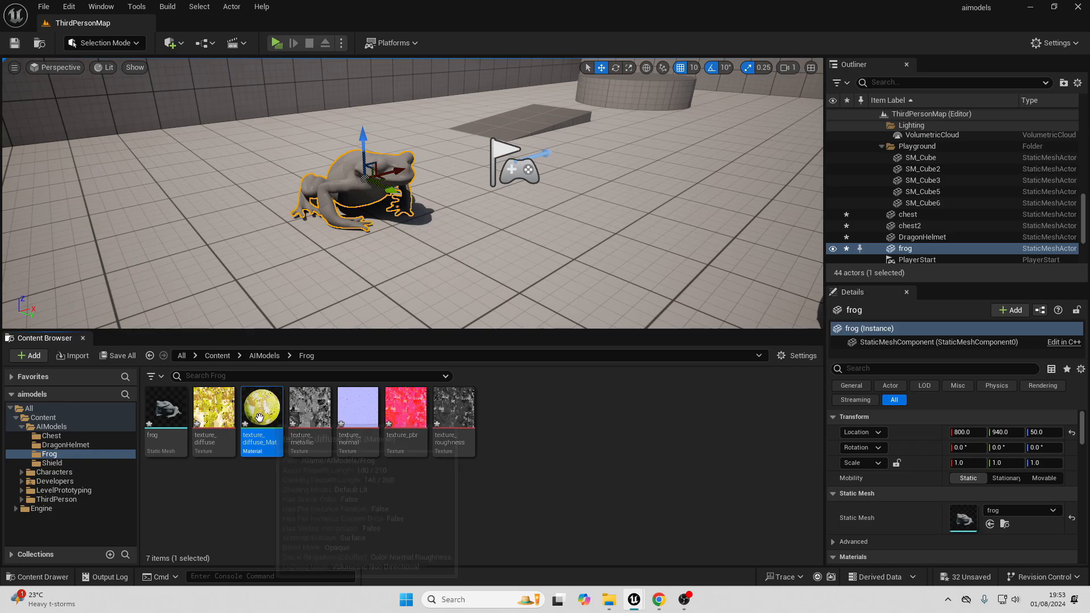
double_click(260, 406)
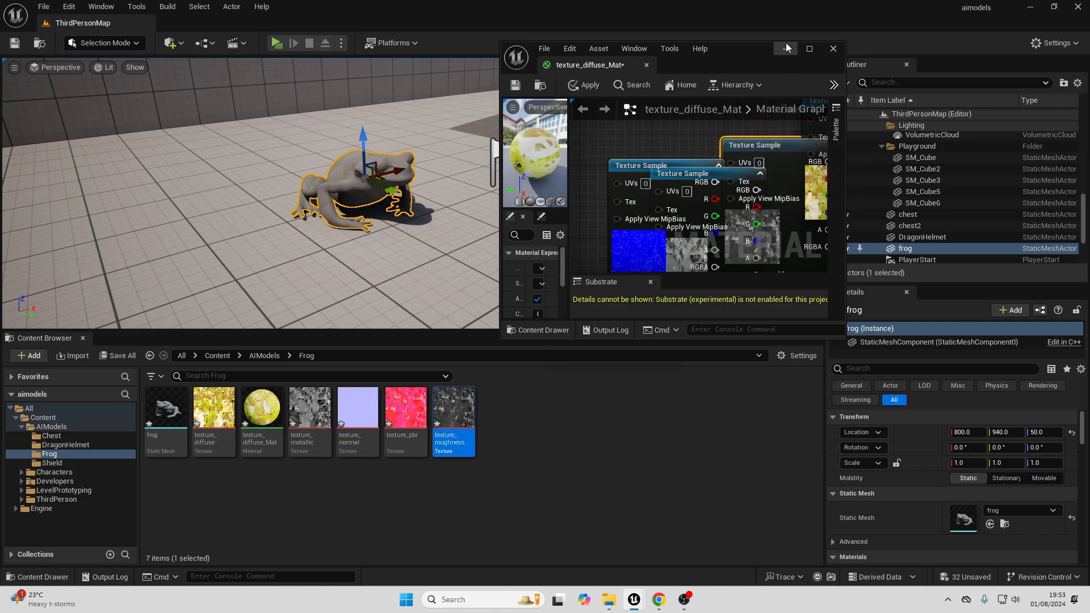
left_click(809, 49)
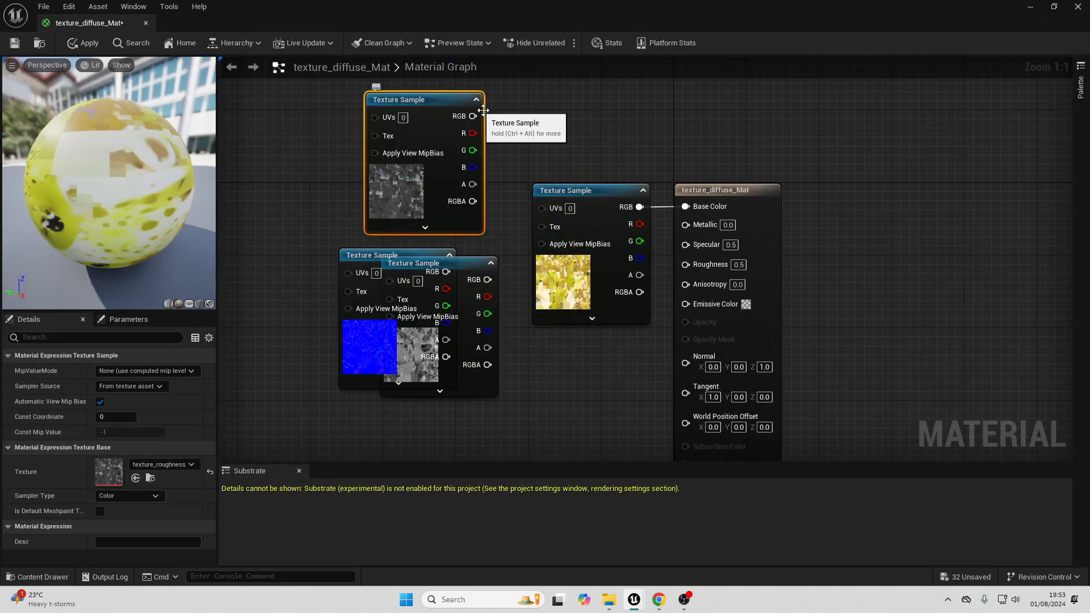
left_click_drag(479, 116, 684, 264)
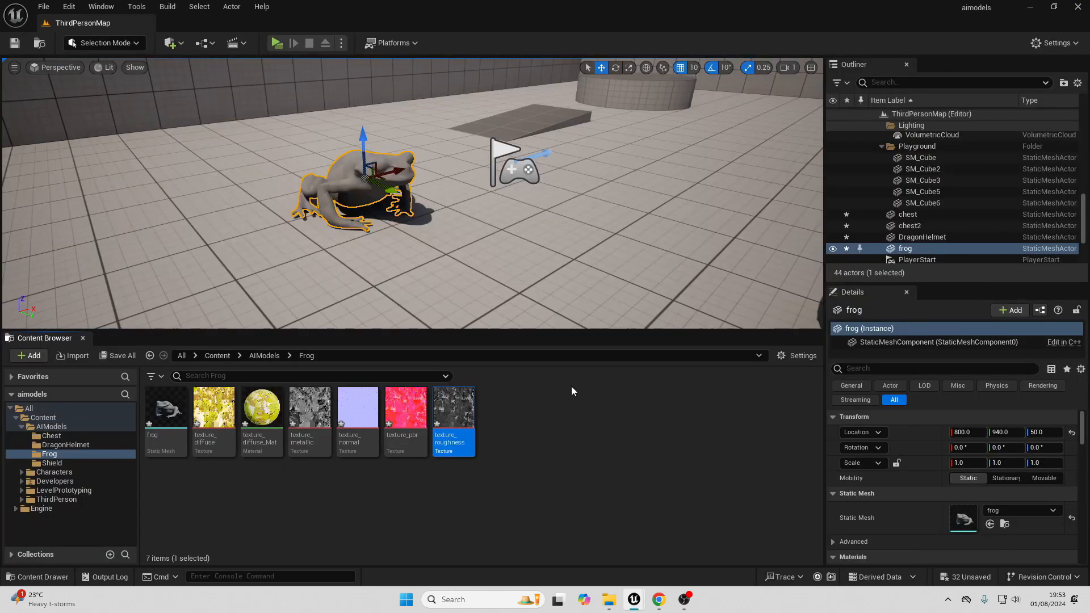
- Set the frog mesh's Element 0 material slot to frog_mat and return to the level
left_click(261, 406)
type("frog_mat")
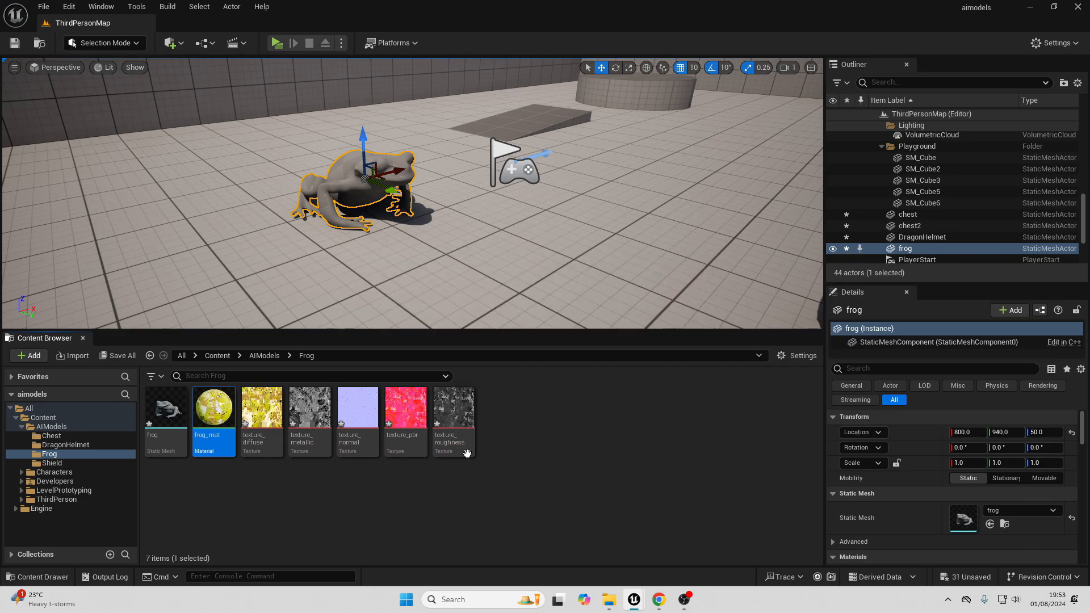
double_click(164, 407)
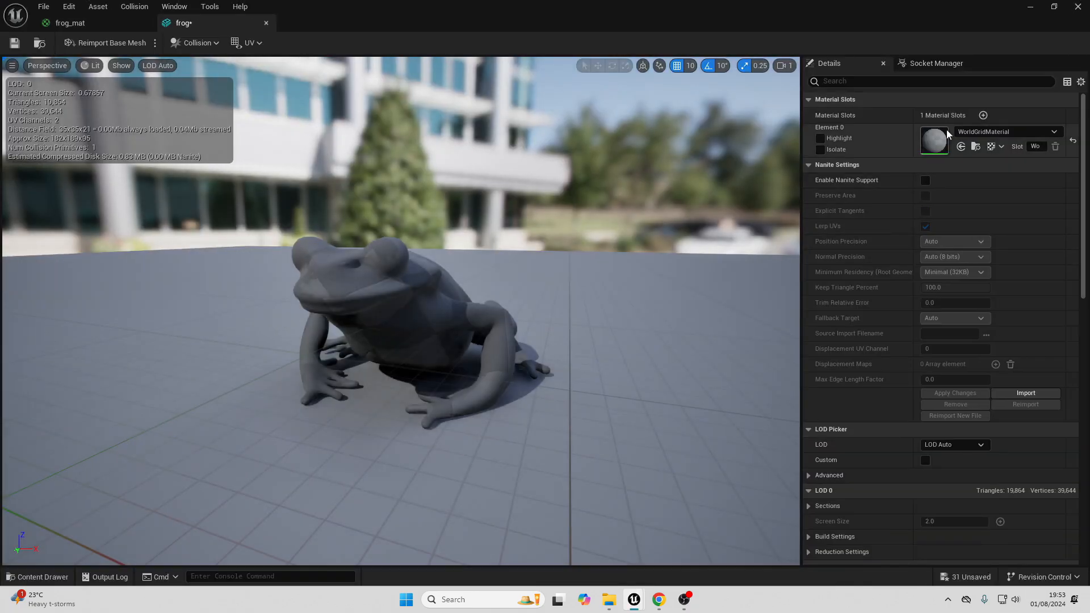
left_click(1054, 131)
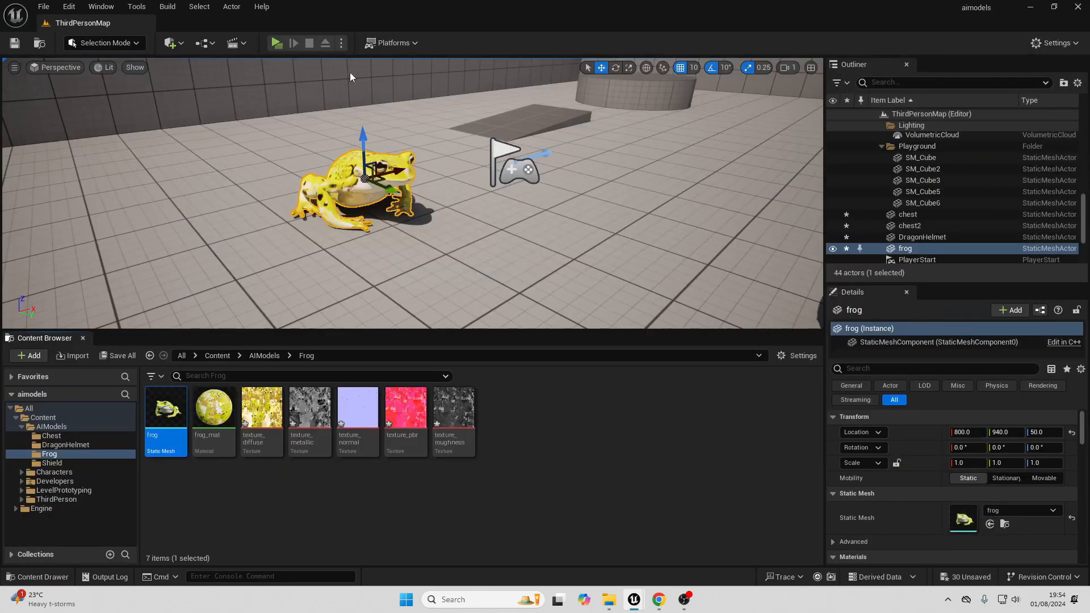
left_click(275, 42)
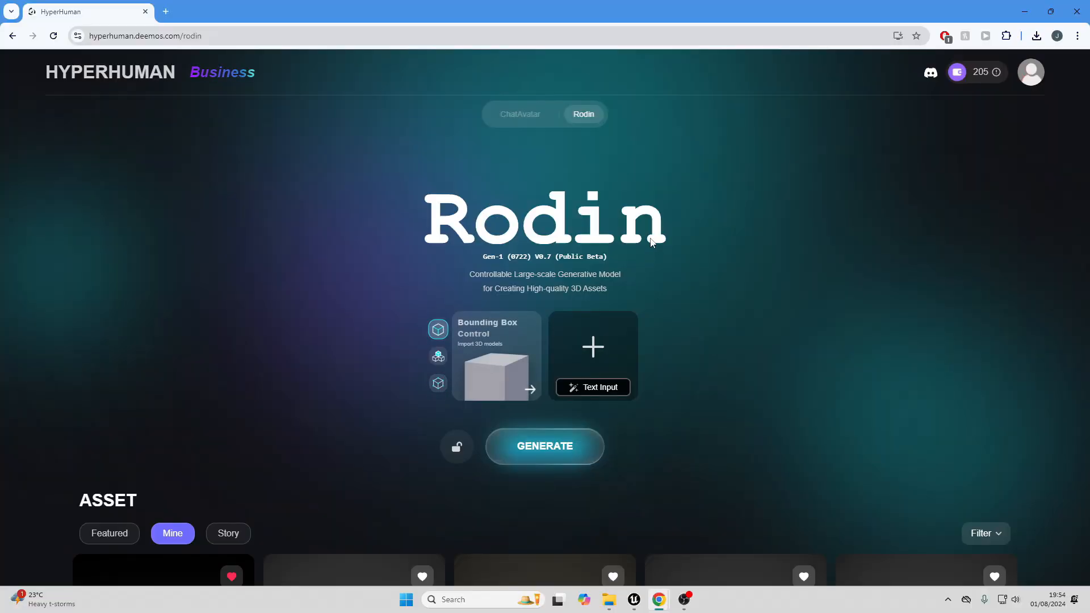
- Upload a 3D model as a voxel condition and rotate its voxel preview
left_click(438, 356)
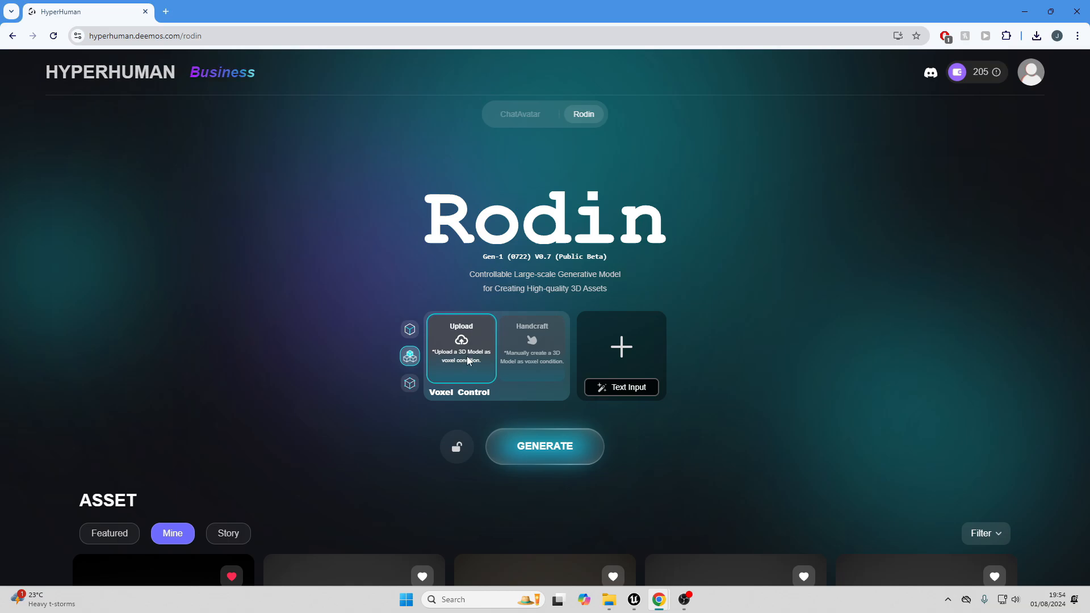
left_click(460, 347)
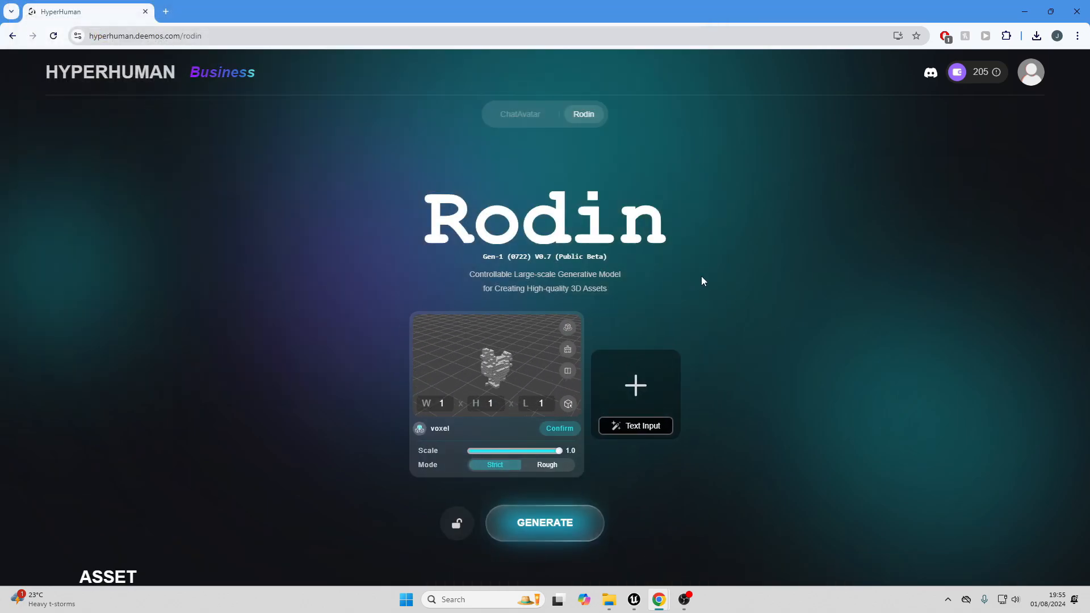
left_click(490, 403)
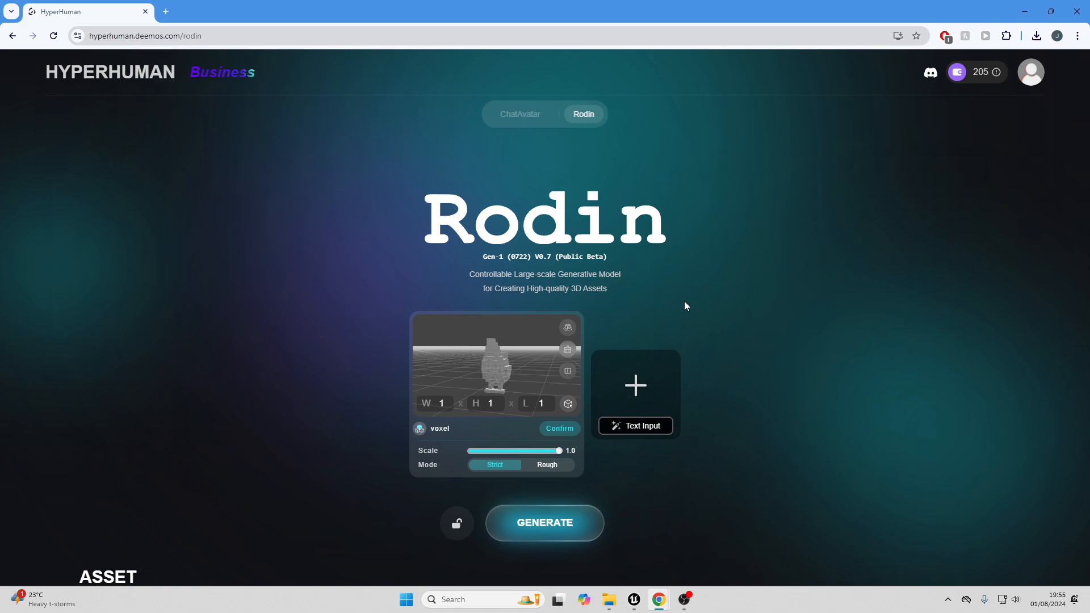
mouse_move(662, 294)
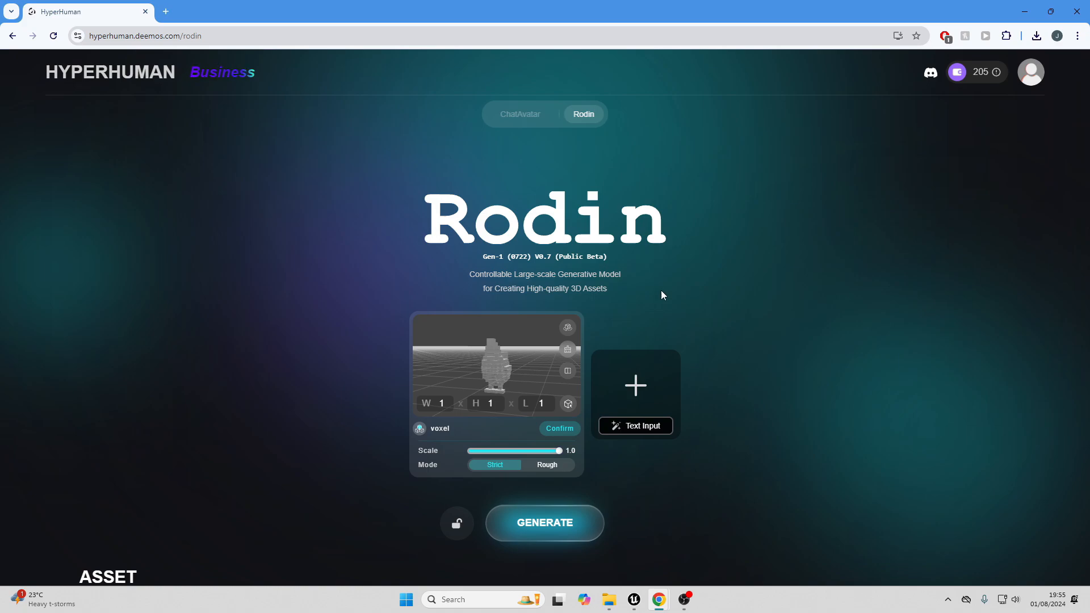
mouse_move(820, 235)
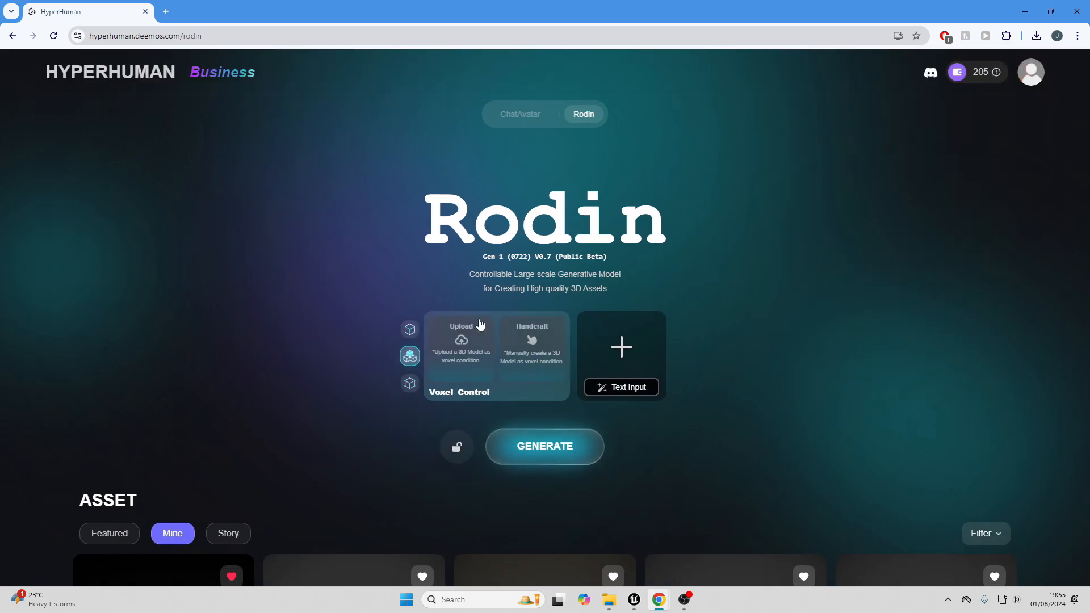
- Preview Mesh_Hen as a point cloud condition, then discard the unsaved changes
left_click(409, 383)
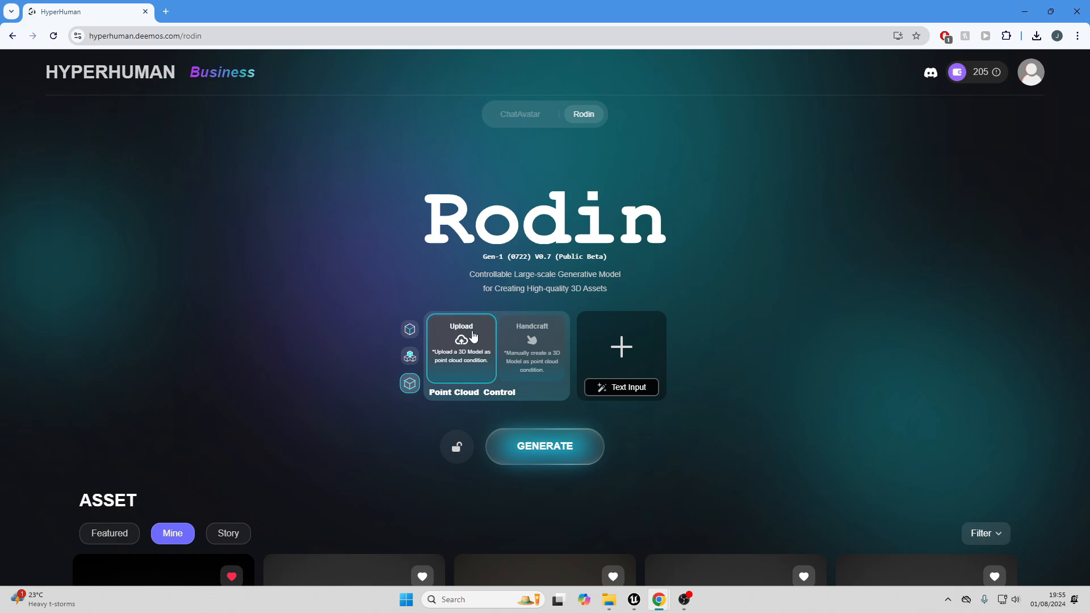
left_click(461, 340)
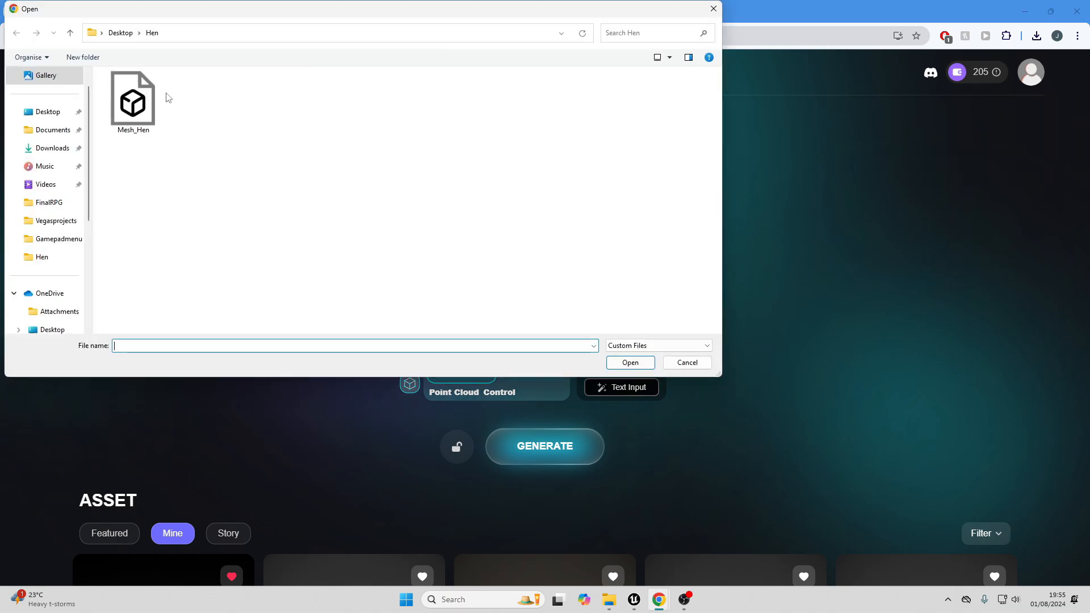
left_click(685, 362)
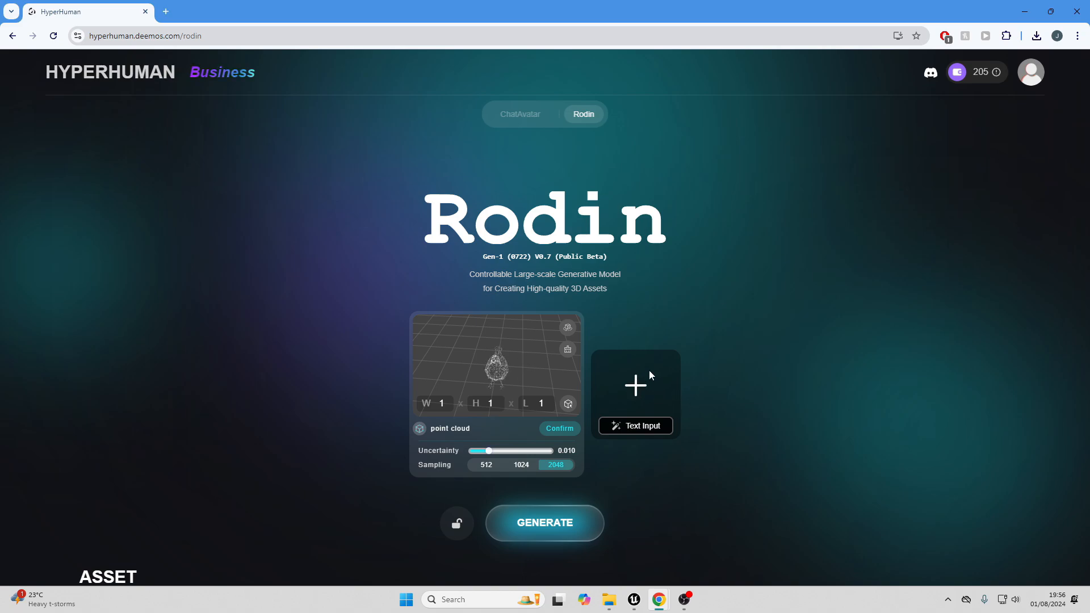
mouse_move(718, 348)
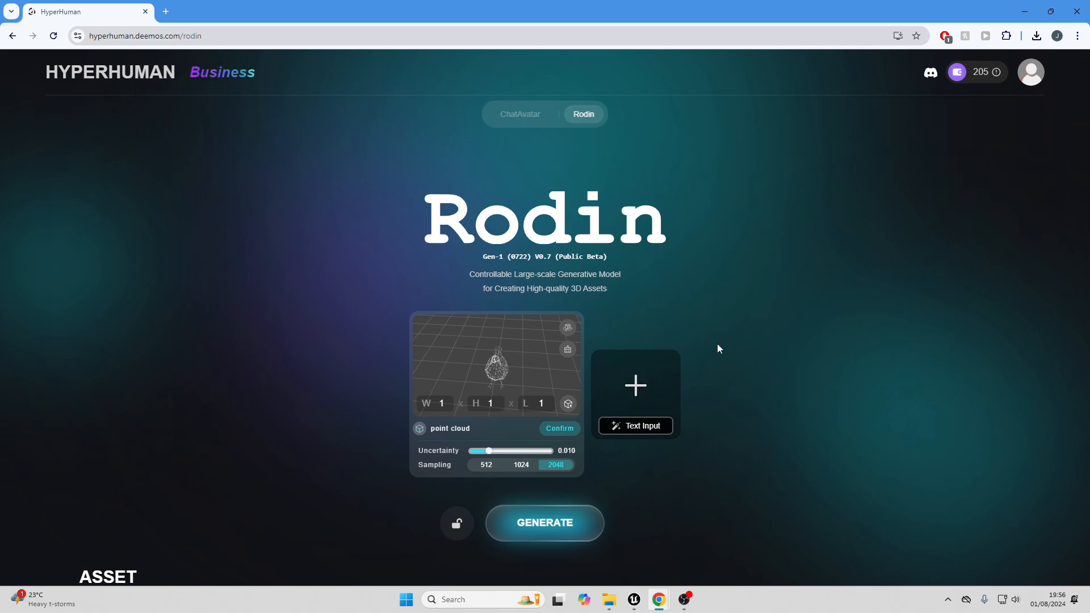
mouse_move(665, 377)
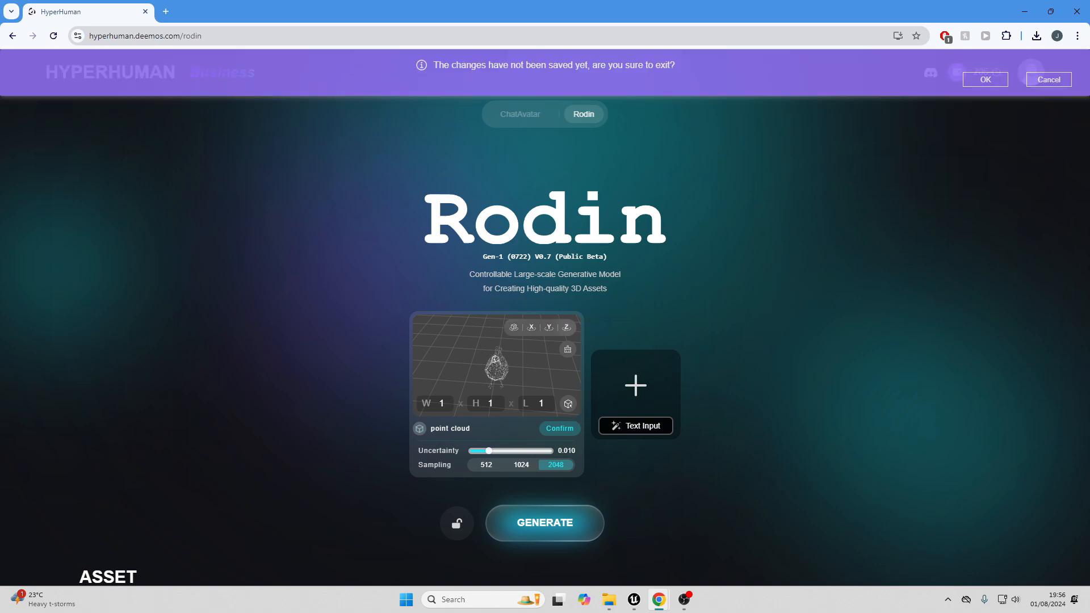
left_click(984, 80)
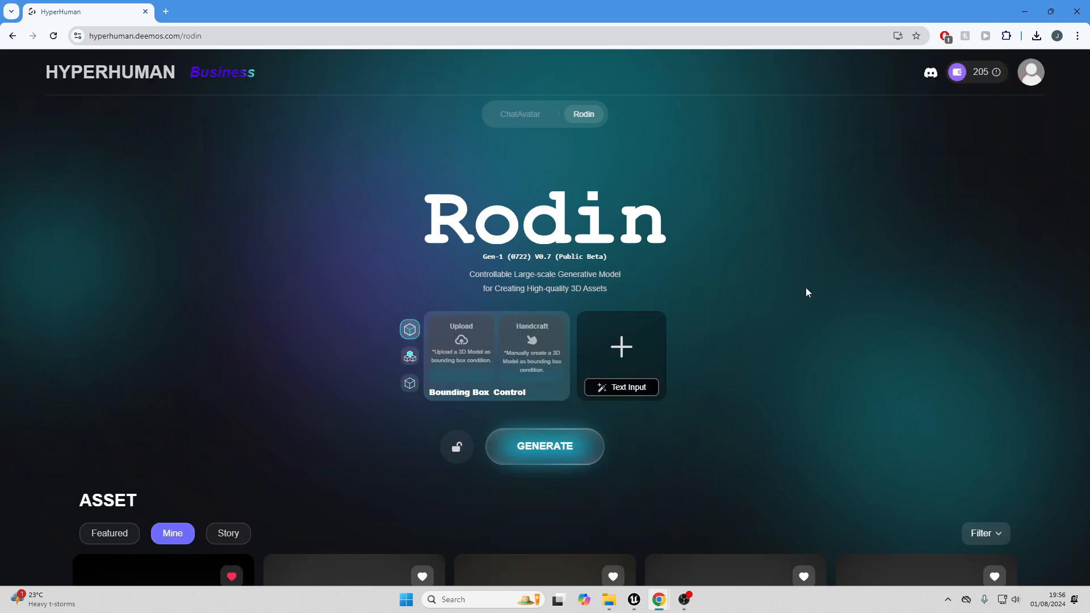
mouse_move(760, 380)
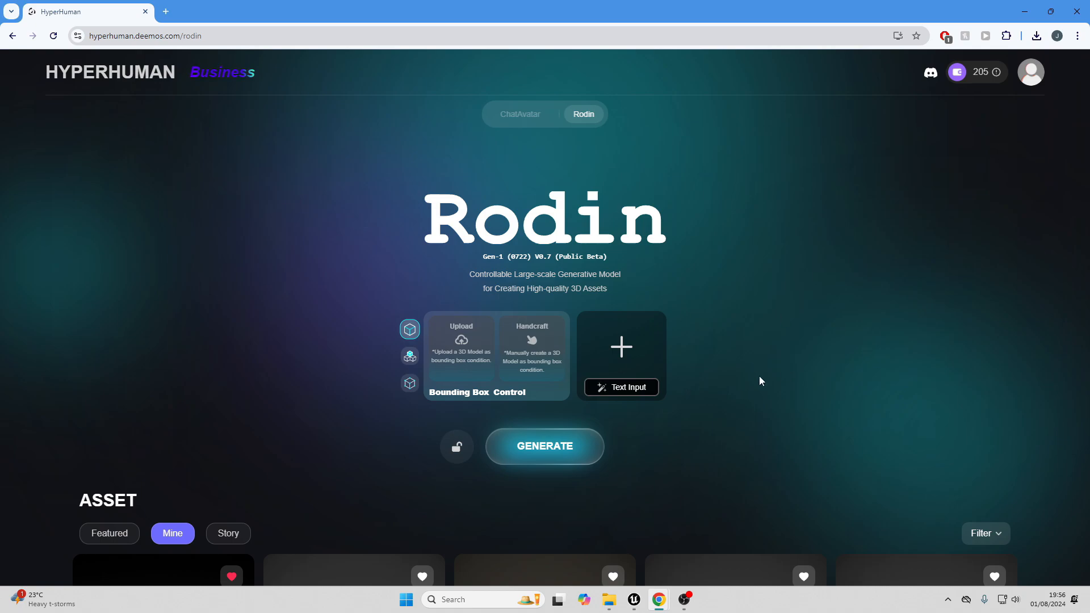
mouse_move(641, 338)
type("b")
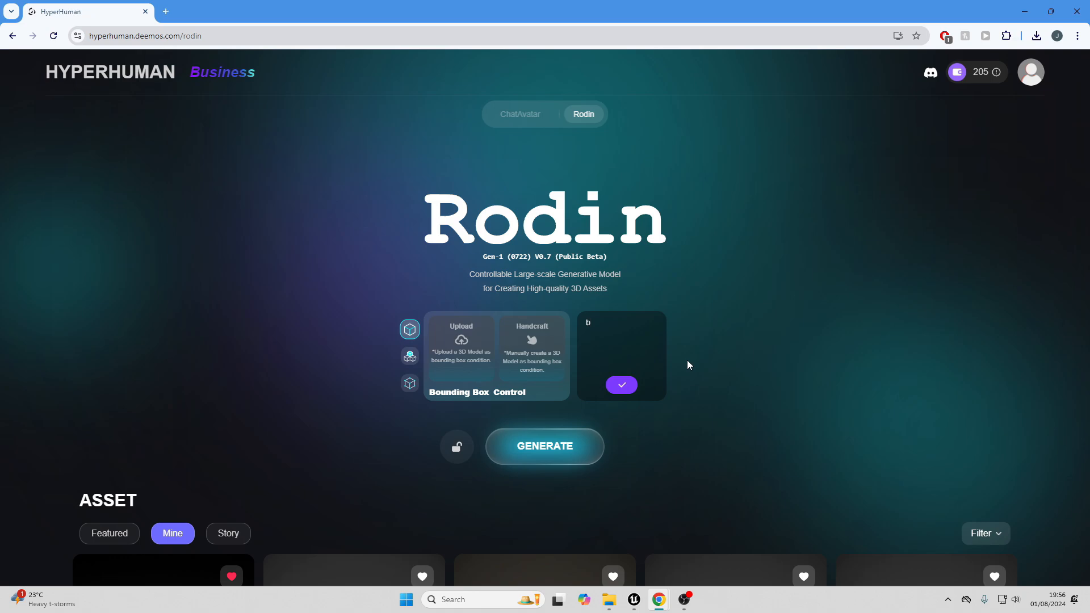
- Generate an image from the prompt 'bipedal tiger wearing armour'
type("ipedal tigetr")
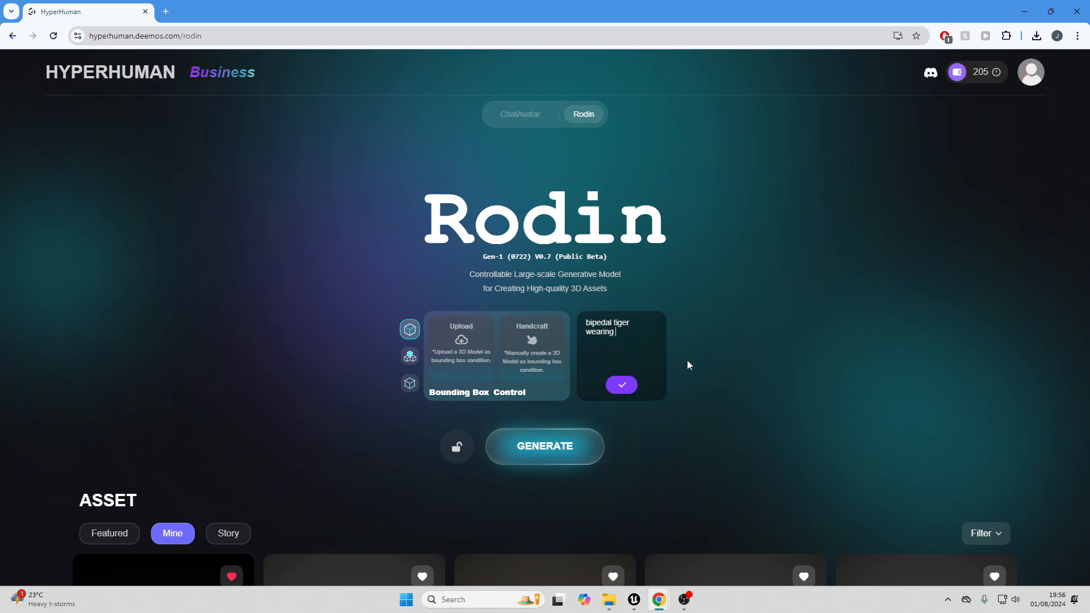
type("armour")
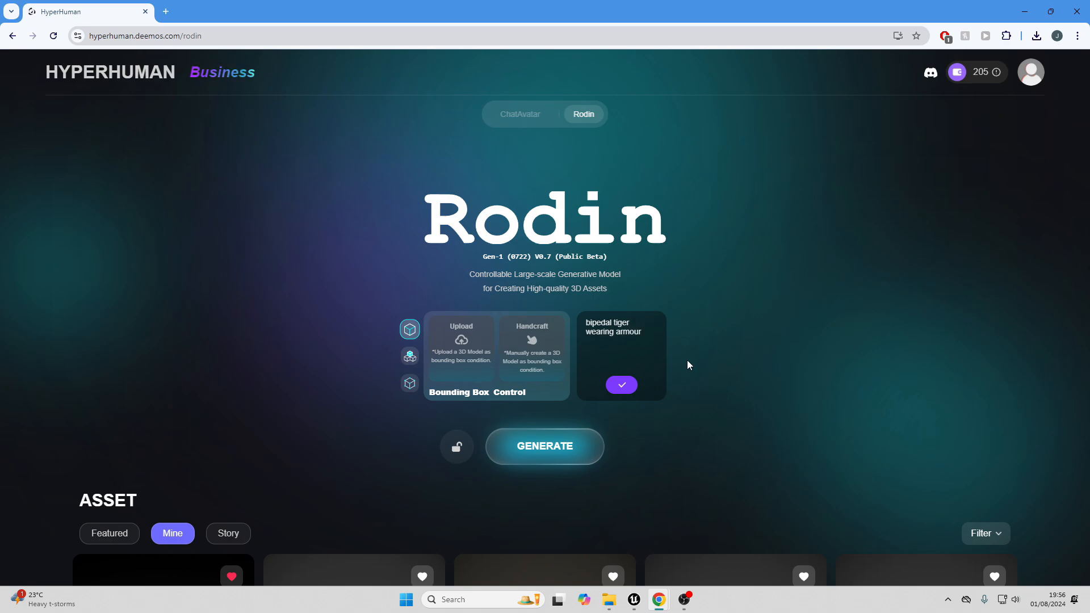
left_click(620, 385)
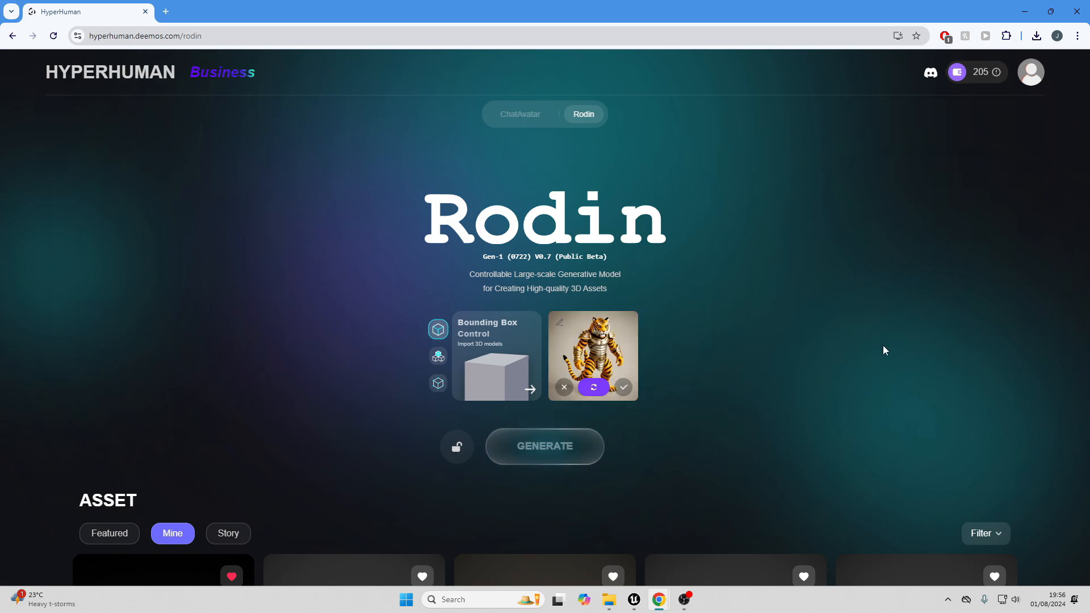
- Regenerate the armoured tiger image to get a new variation
left_click(438, 356)
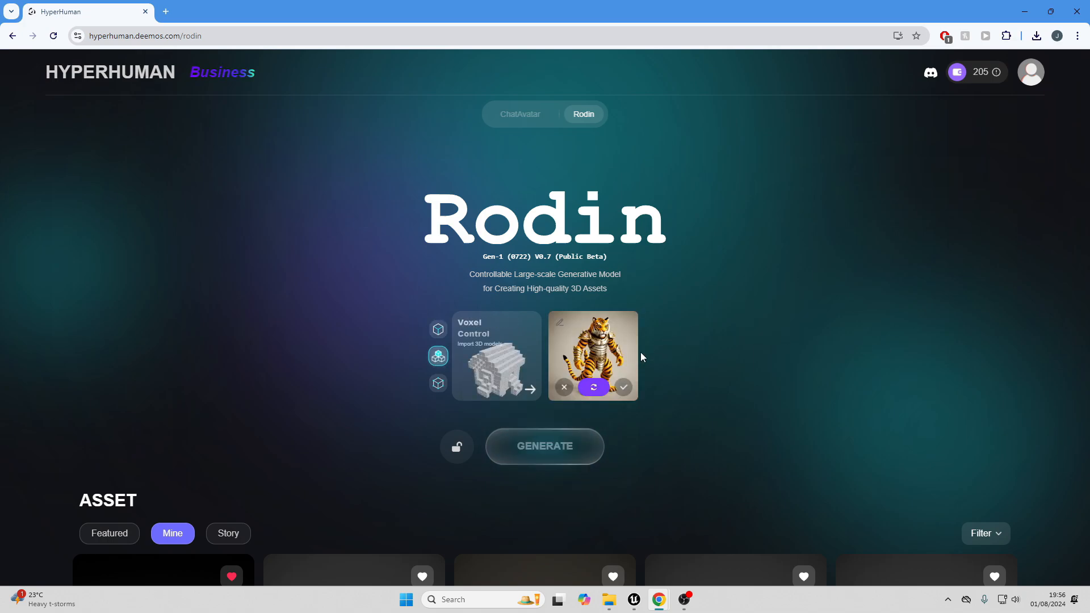
left_click(438, 384)
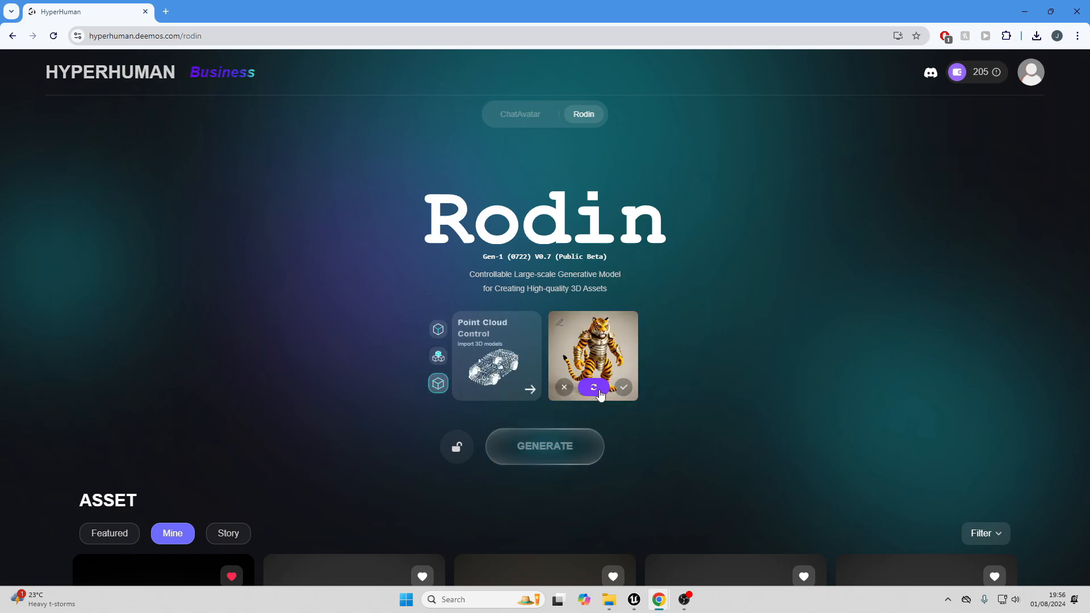
left_click(594, 387)
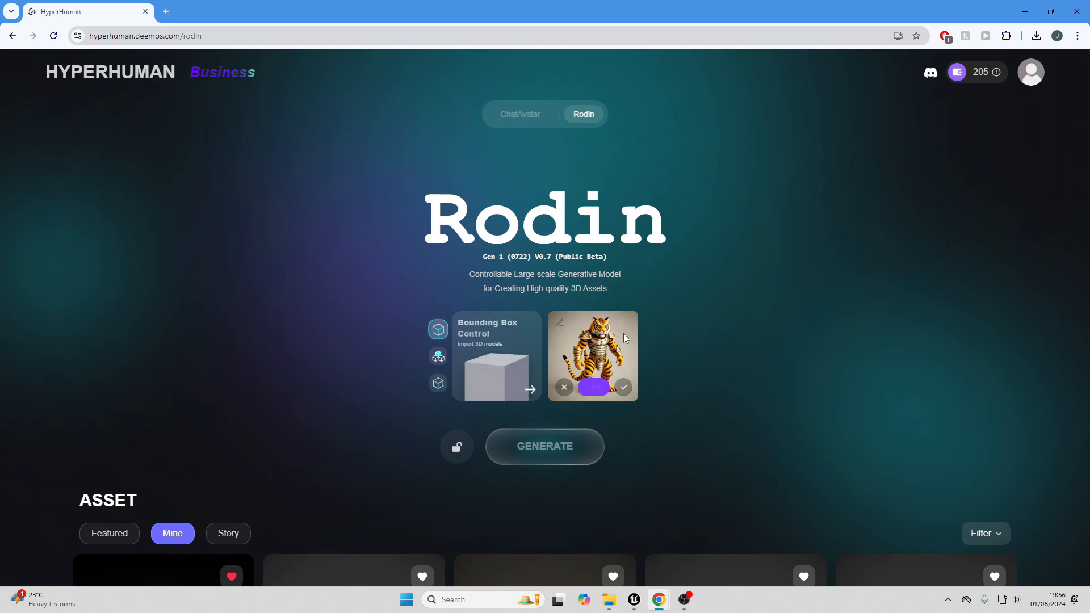
- Cycle through the control modes, ending on point cloud control
left_click(438, 356)
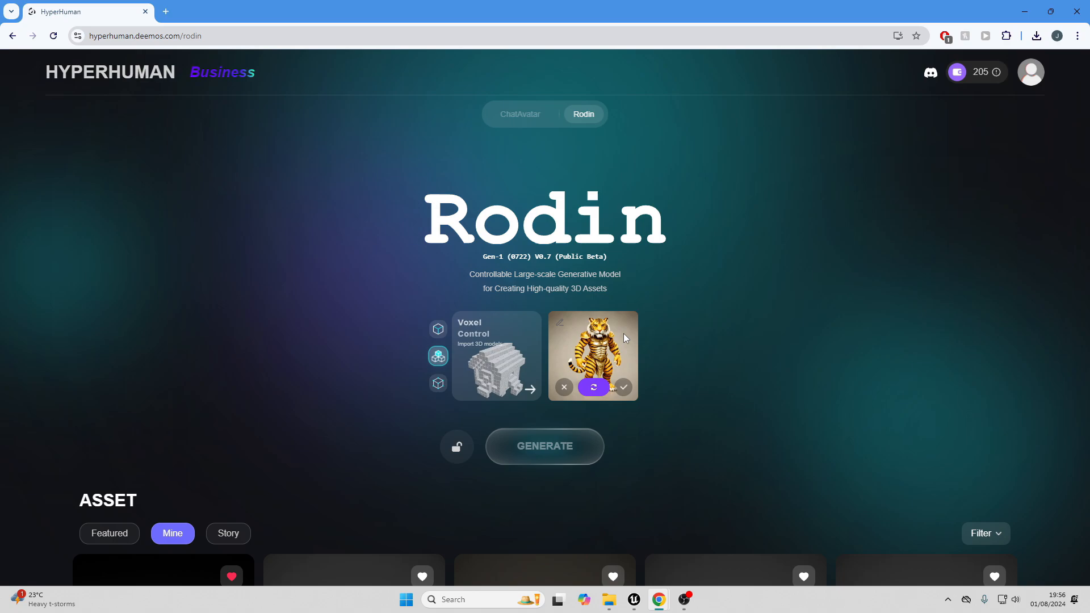
mouse_move(669, 391)
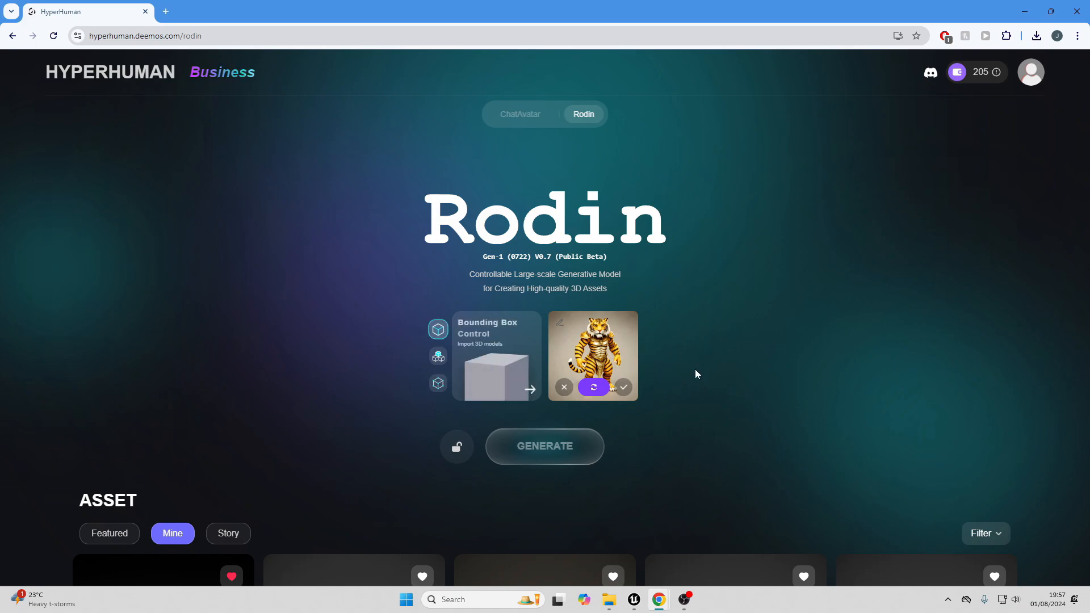
mouse_move(657, 370)
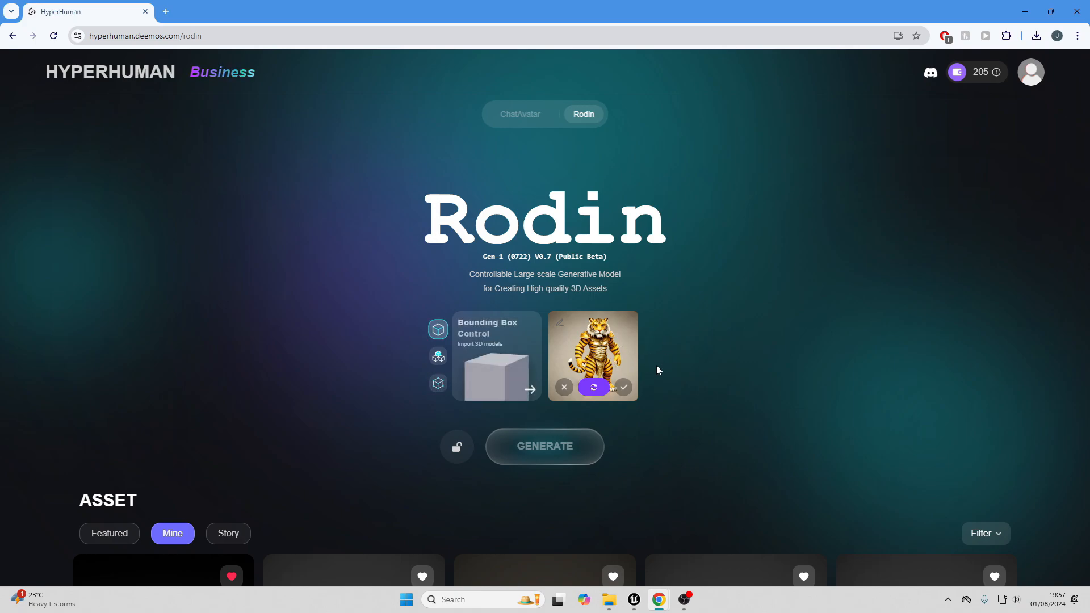
left_click(438, 356)
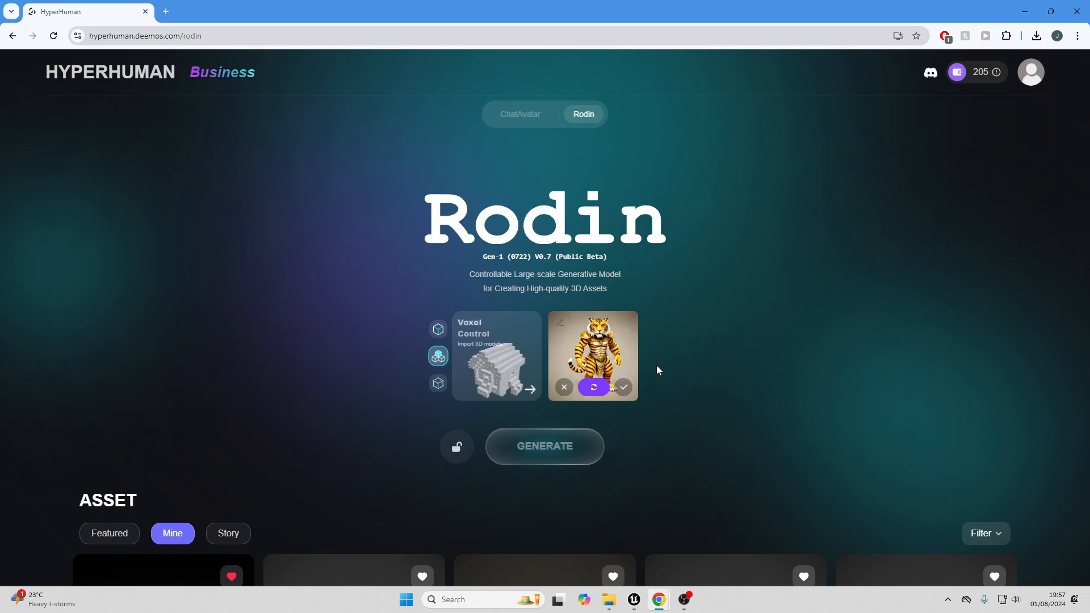
left_click(437, 383)
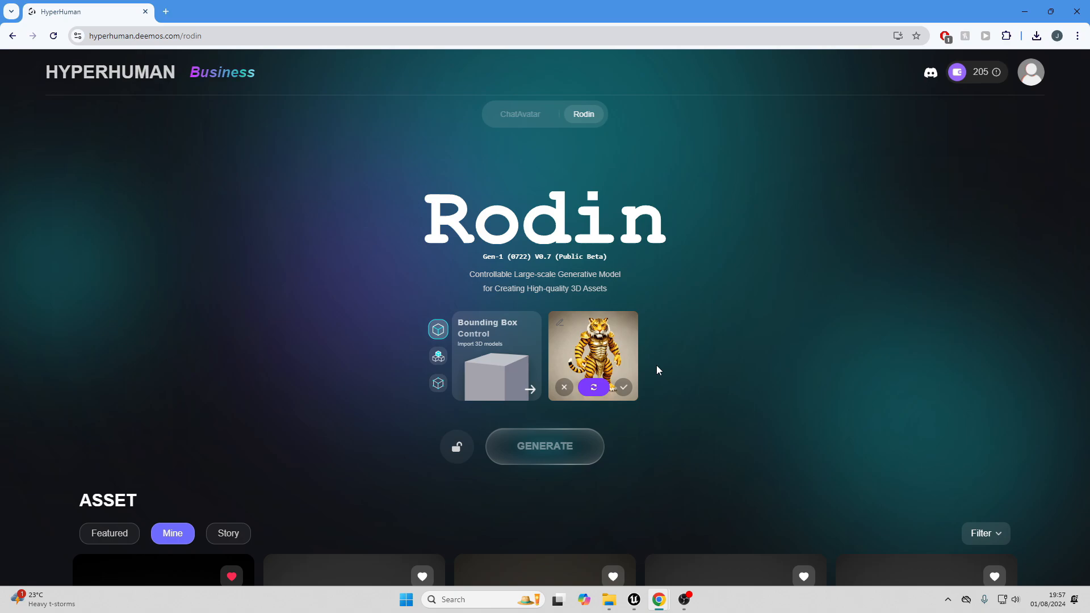
left_click(437, 383)
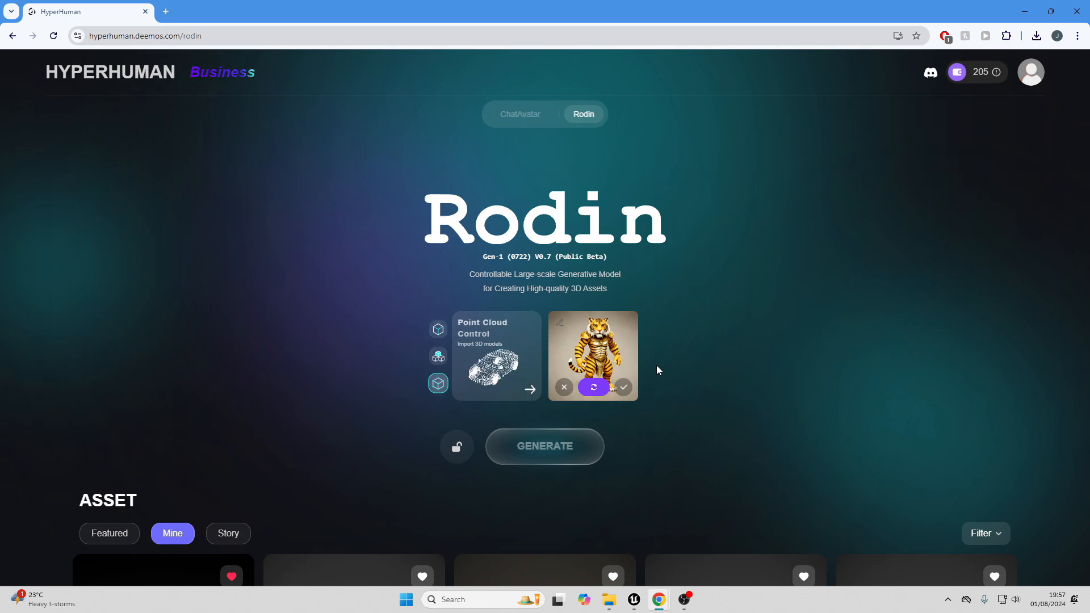